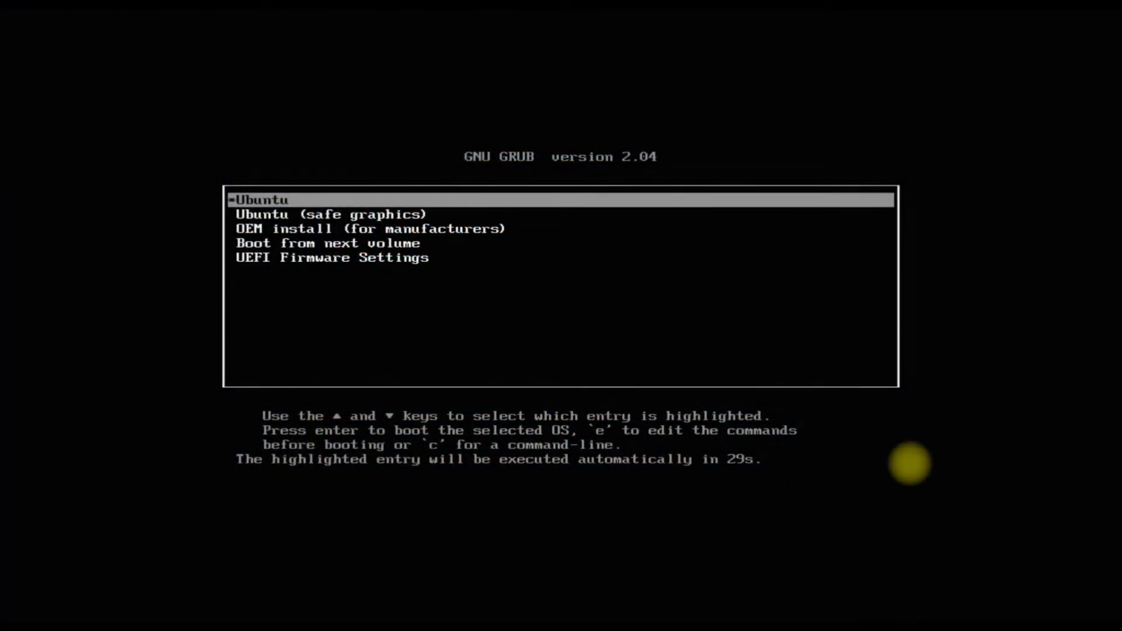
- Boot the standard Ubuntu entry from the GRUB menu to start the live system
key(Down)
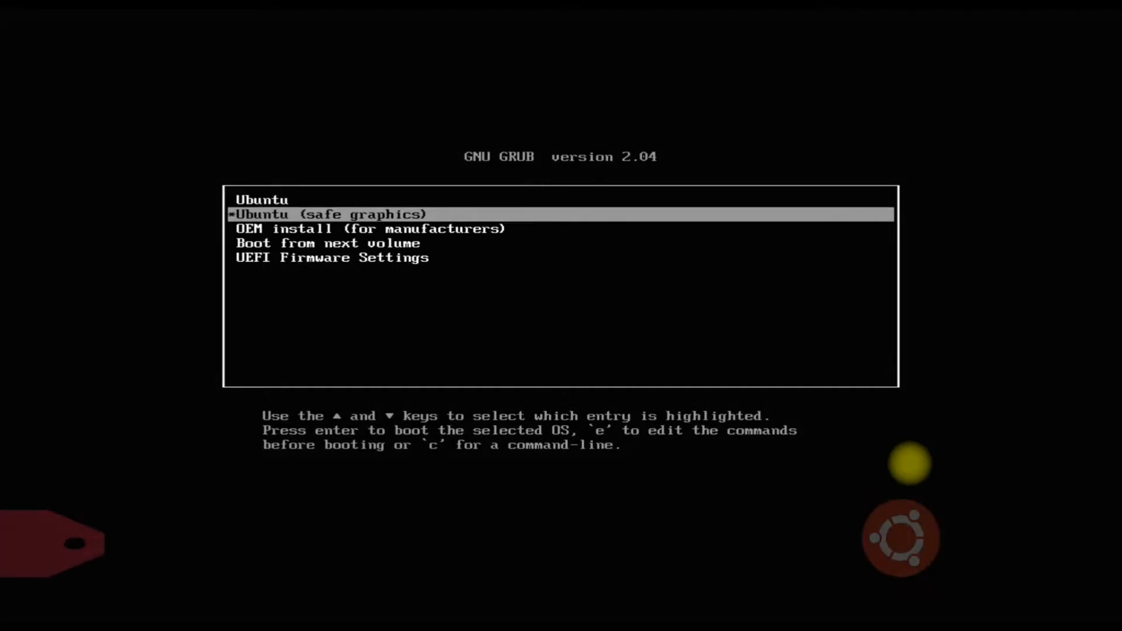
key(Up)
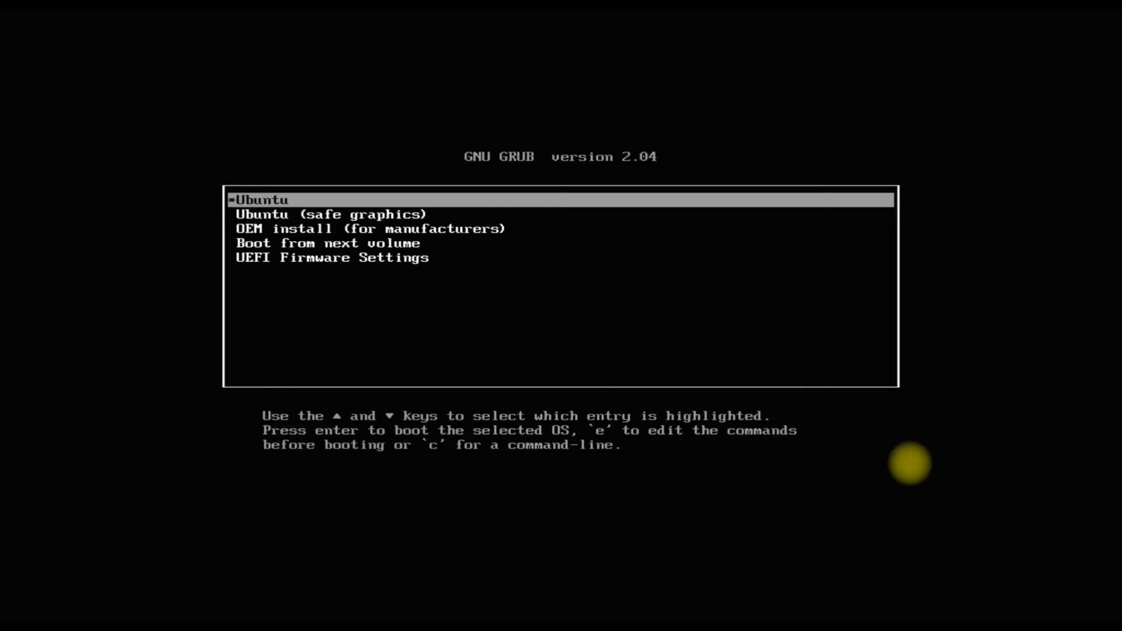
key(Return)
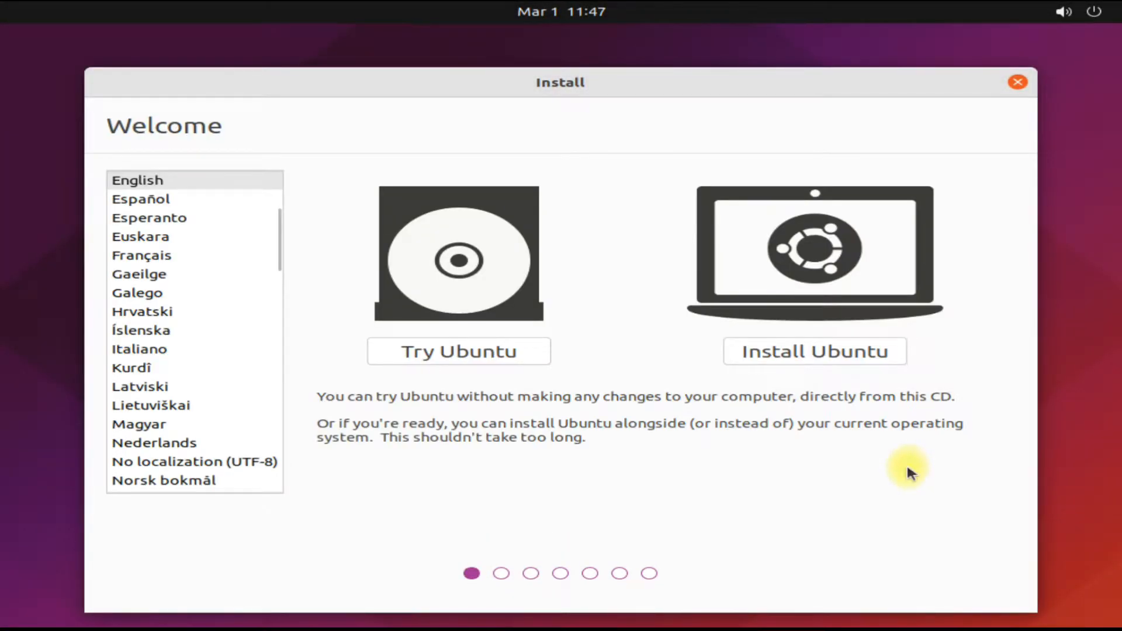
mouse_move(894, 474)
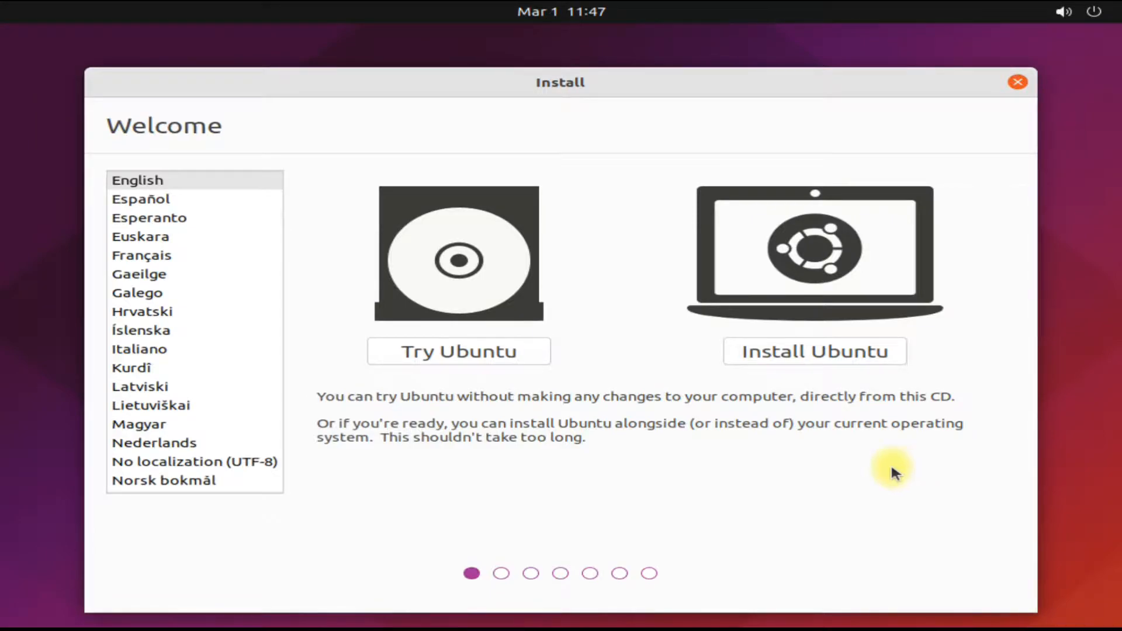
mouse_move(839, 360)
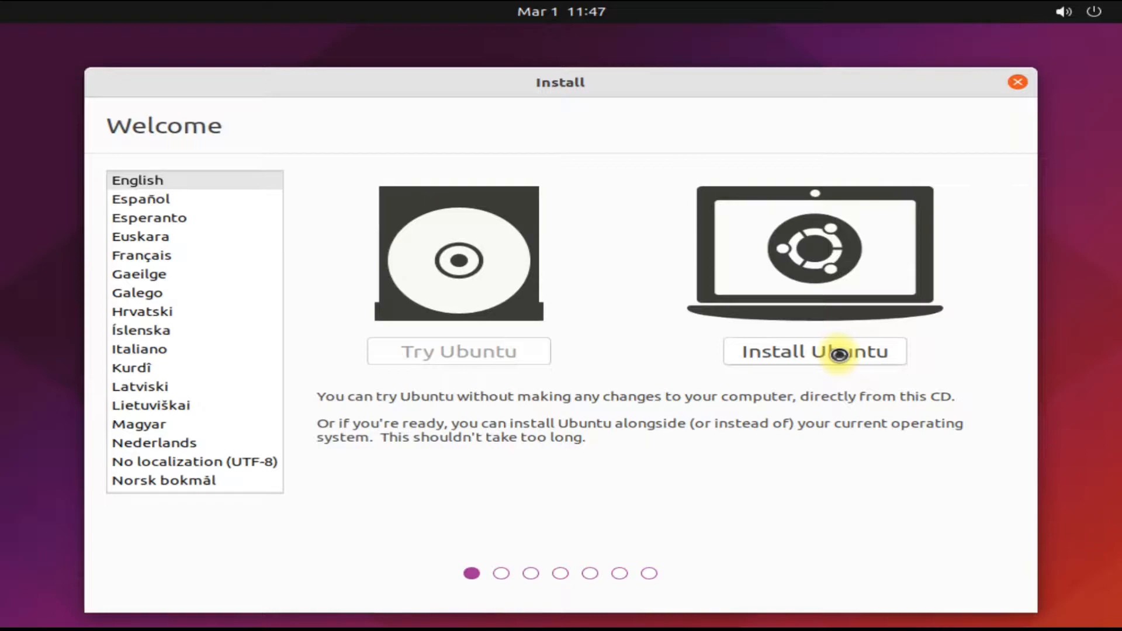
- Choose Install Ubuntu and keep the English (US) keyboard layout
click(814, 352)
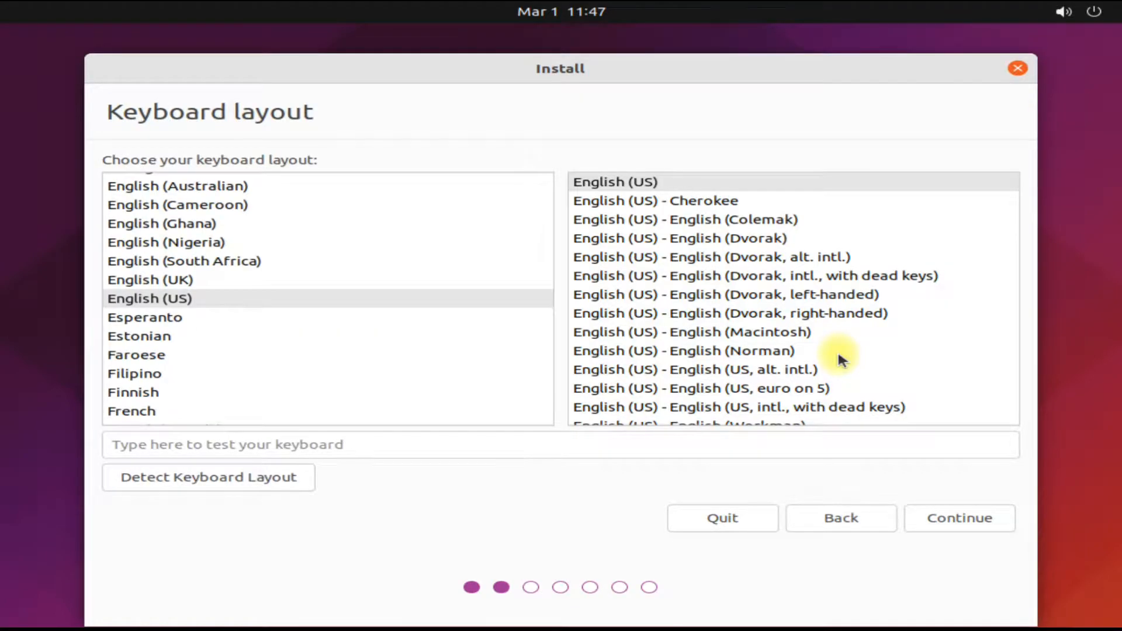
click(958, 518)
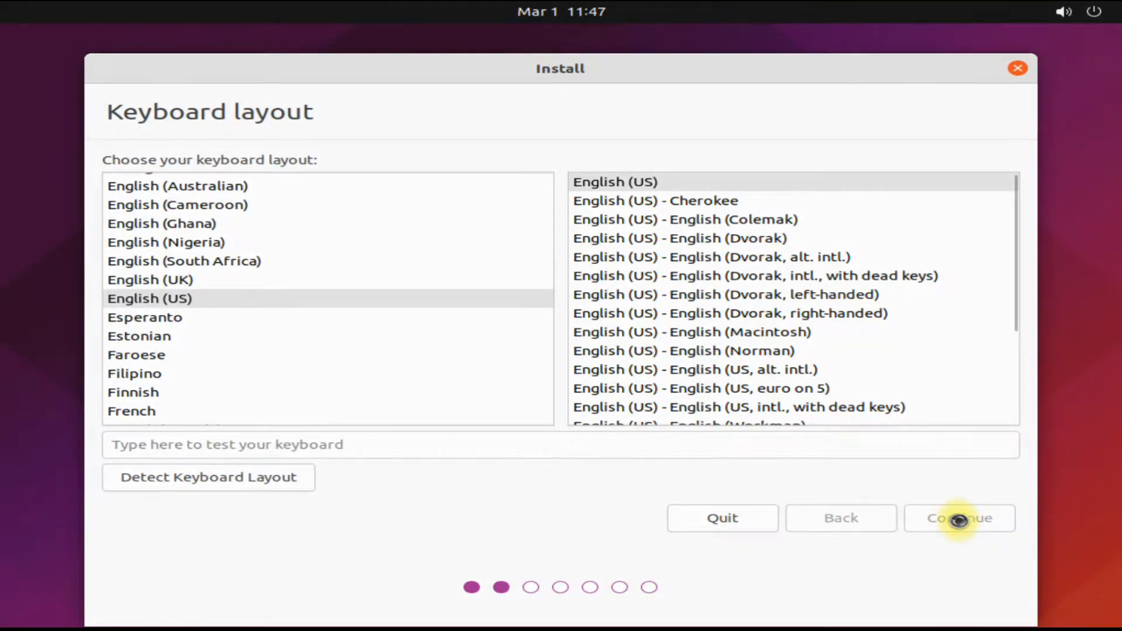
click(959, 518)
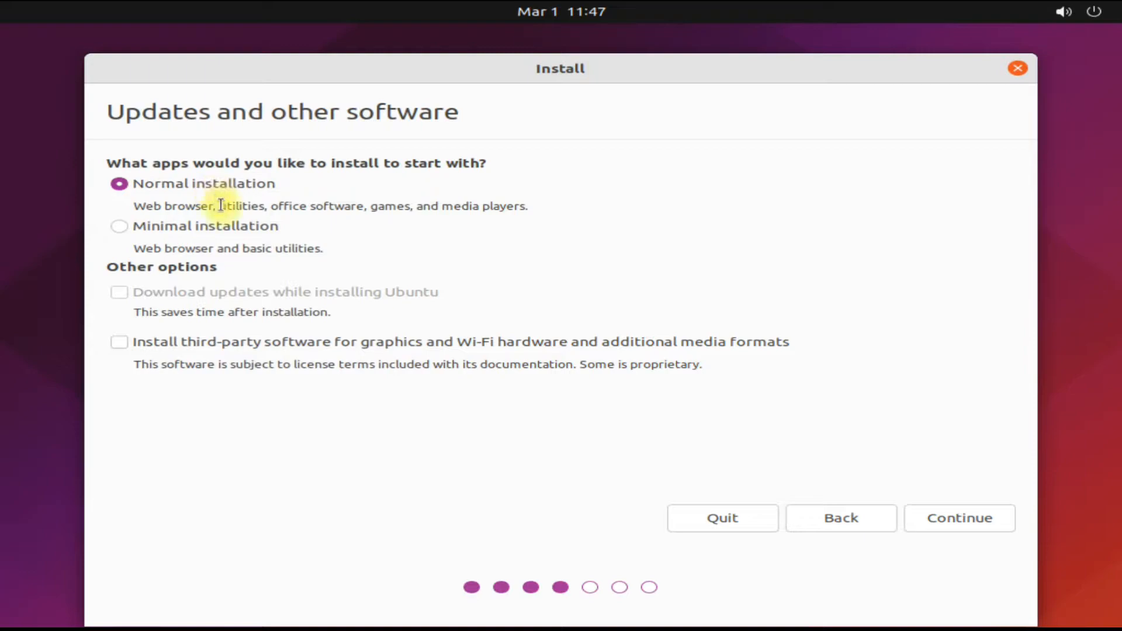
mouse_move(225, 219)
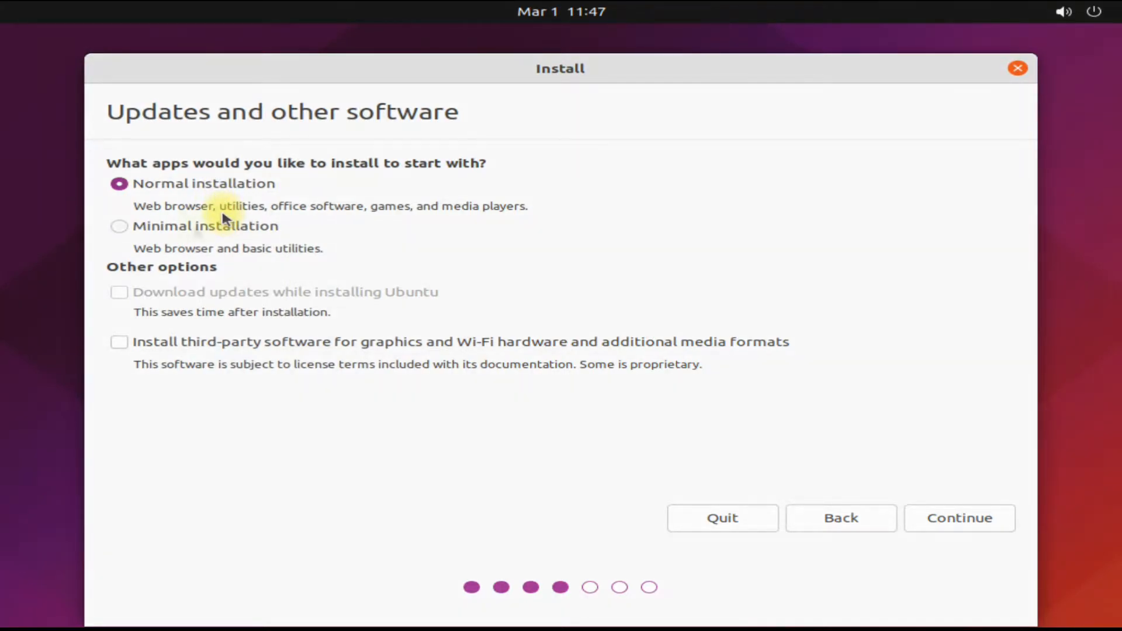
- Select Minimal installation, leaving third-party software unticked
click(119, 225)
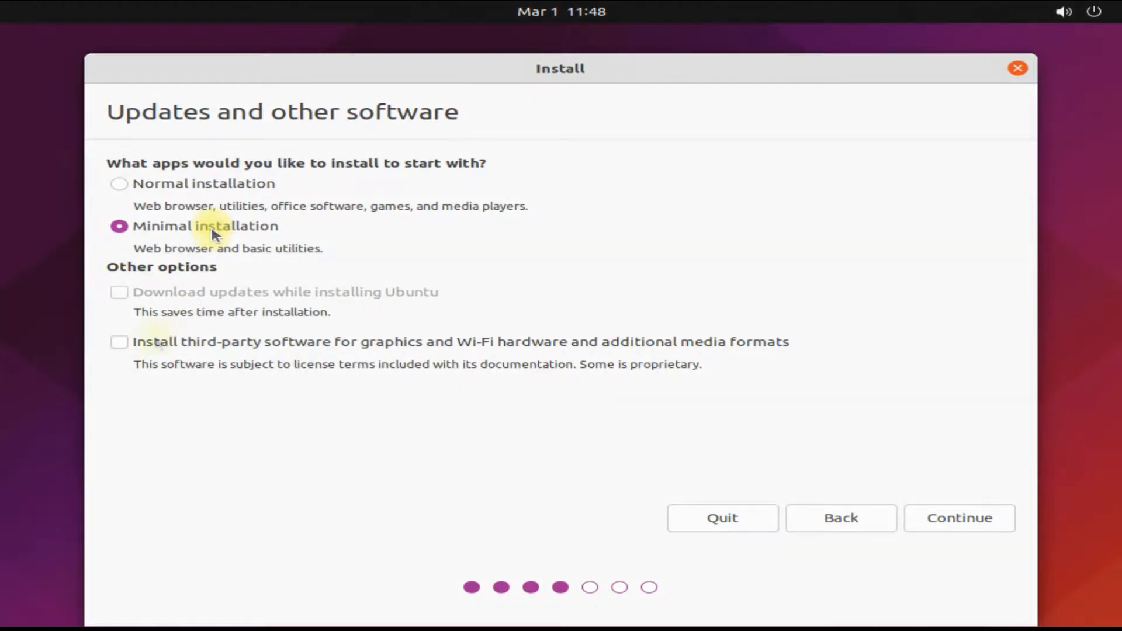
mouse_move(119, 343)
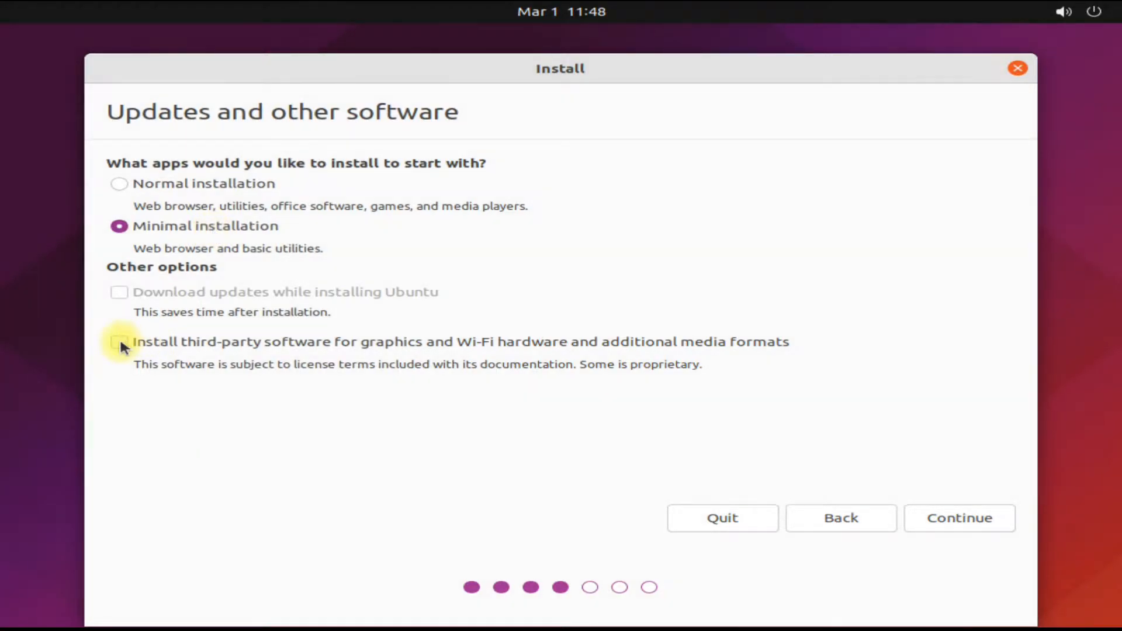
mouse_move(796, 448)
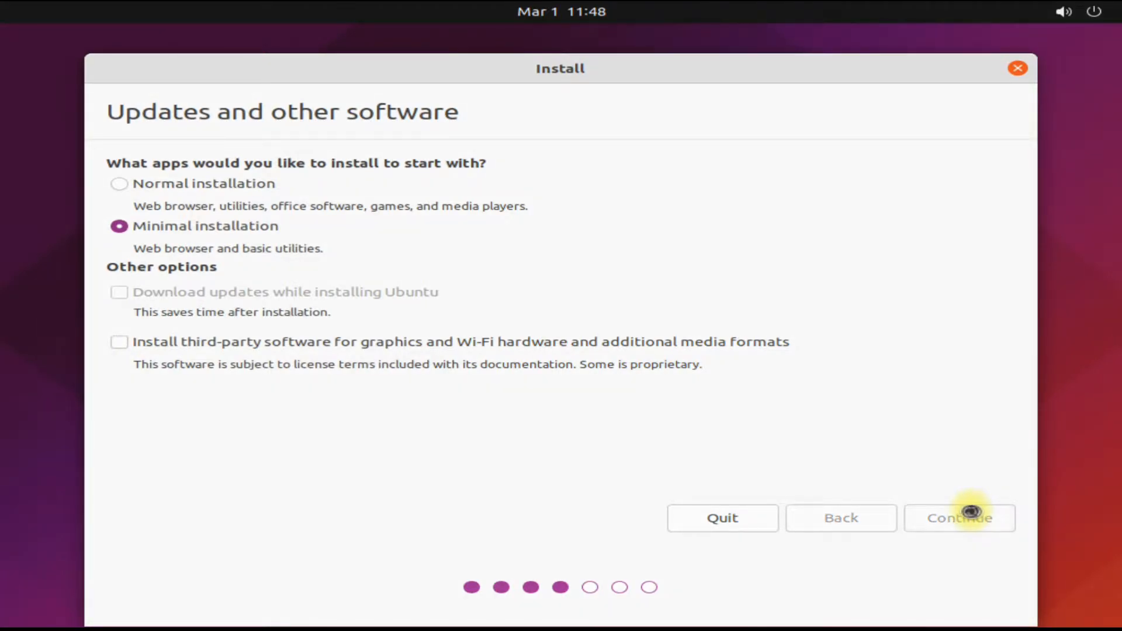
- Choose 'Something else' as the installation type to partition /dev/sda manually
click(958, 517)
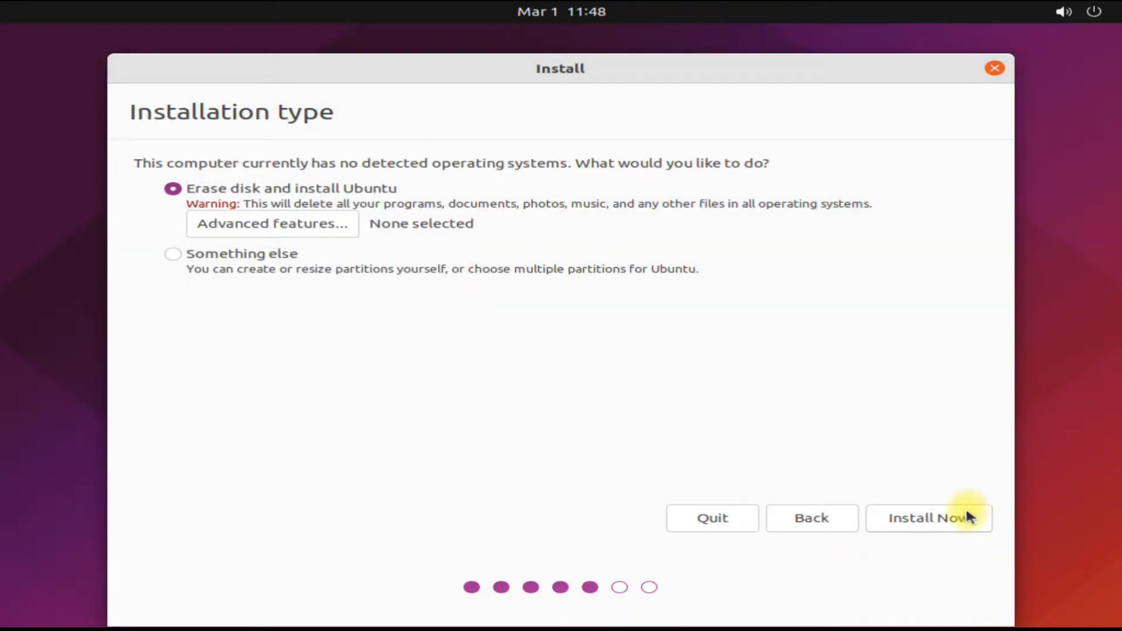
mouse_move(174, 260)
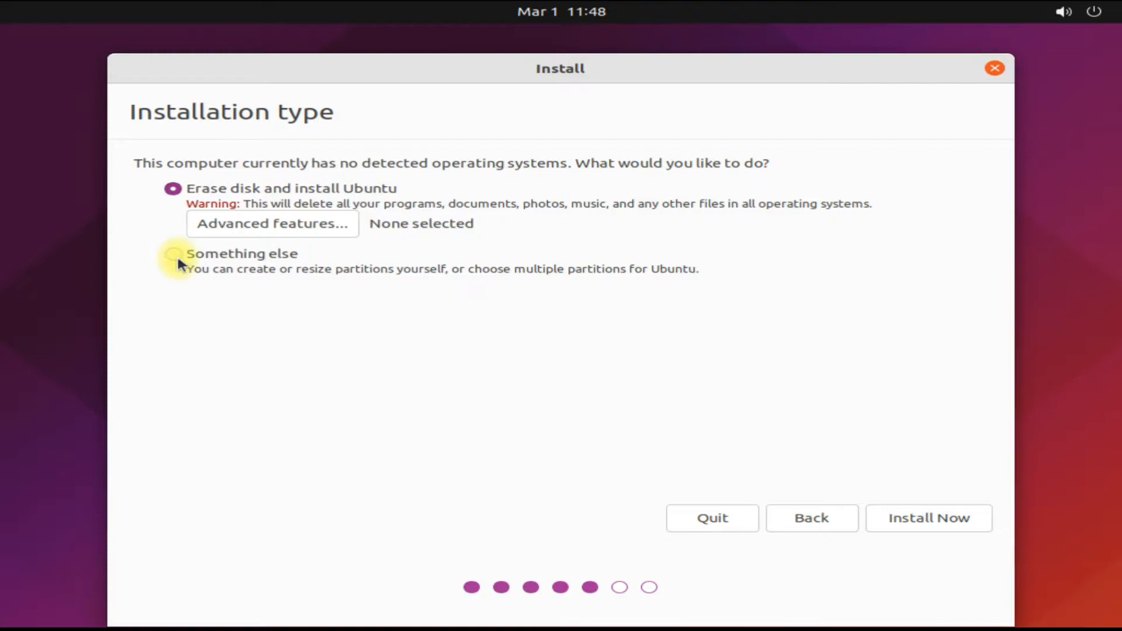
click(173, 254)
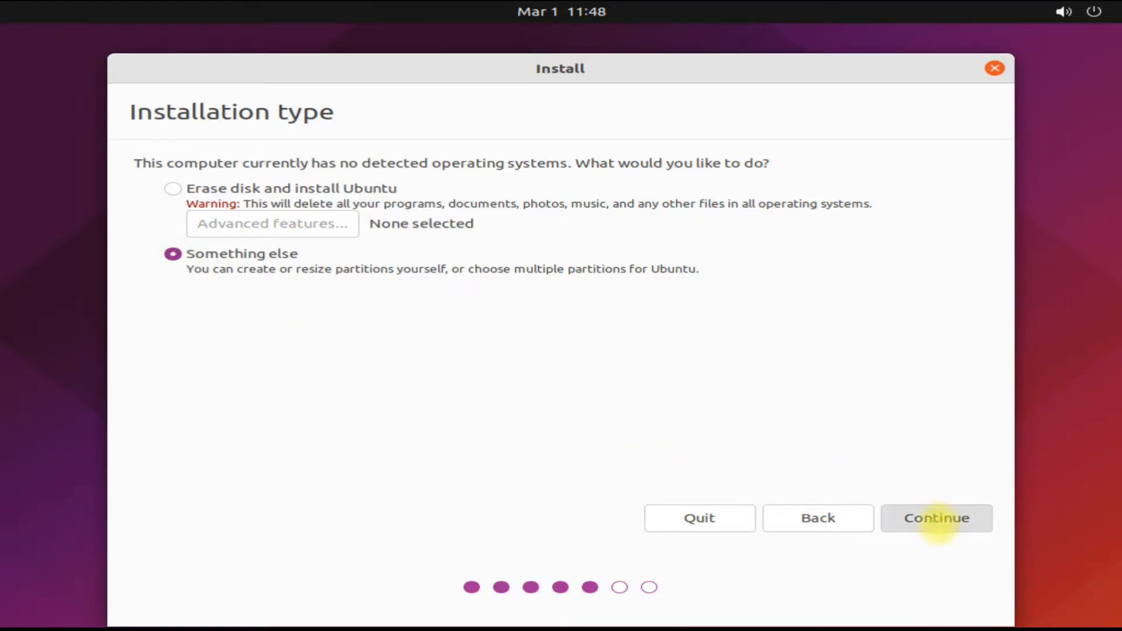
click(935, 518)
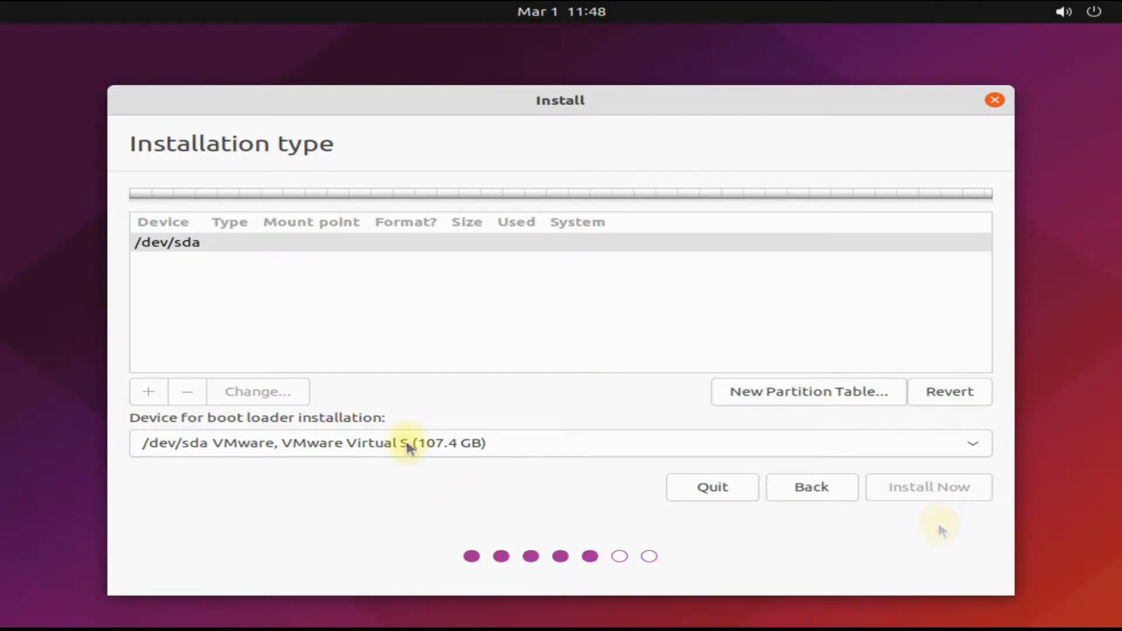
mouse_move(461, 464)
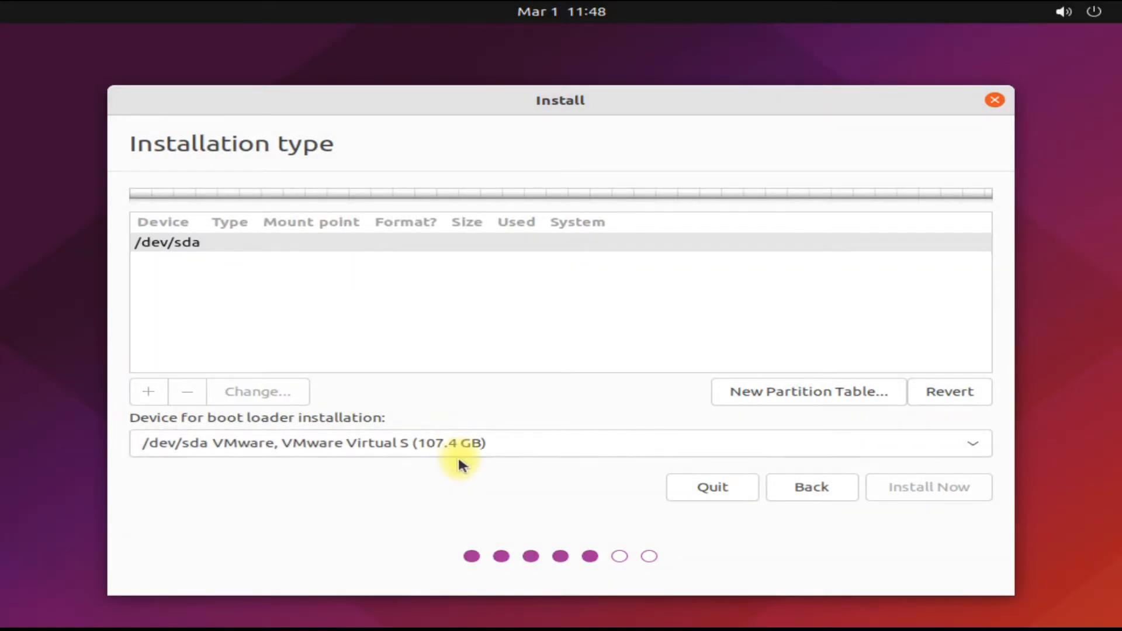
mouse_move(458, 442)
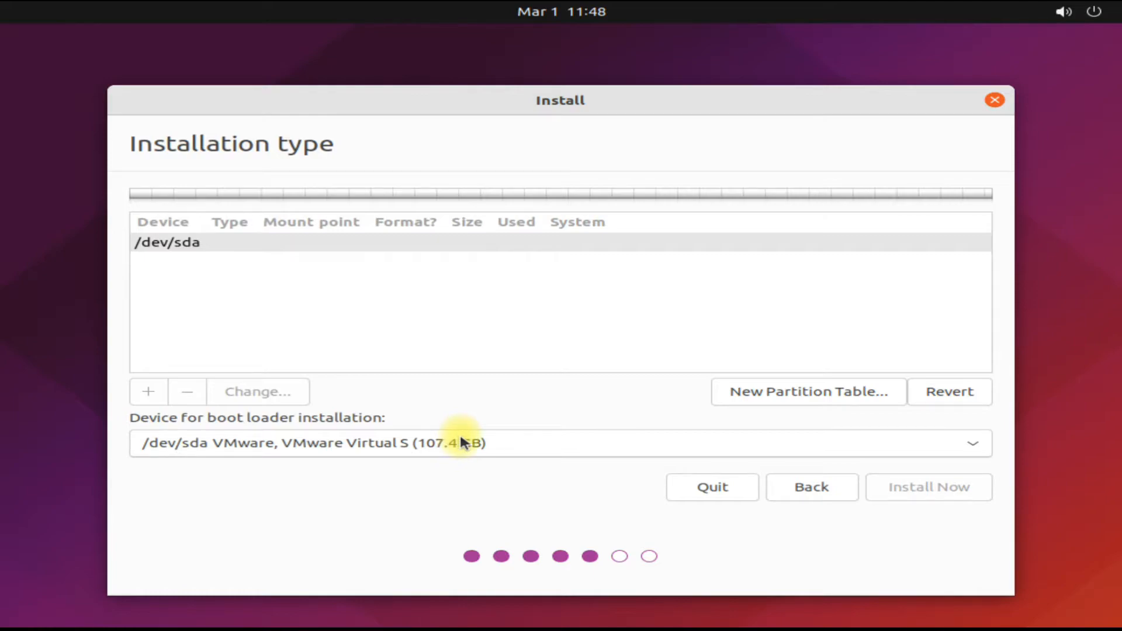
mouse_move(471, 451)
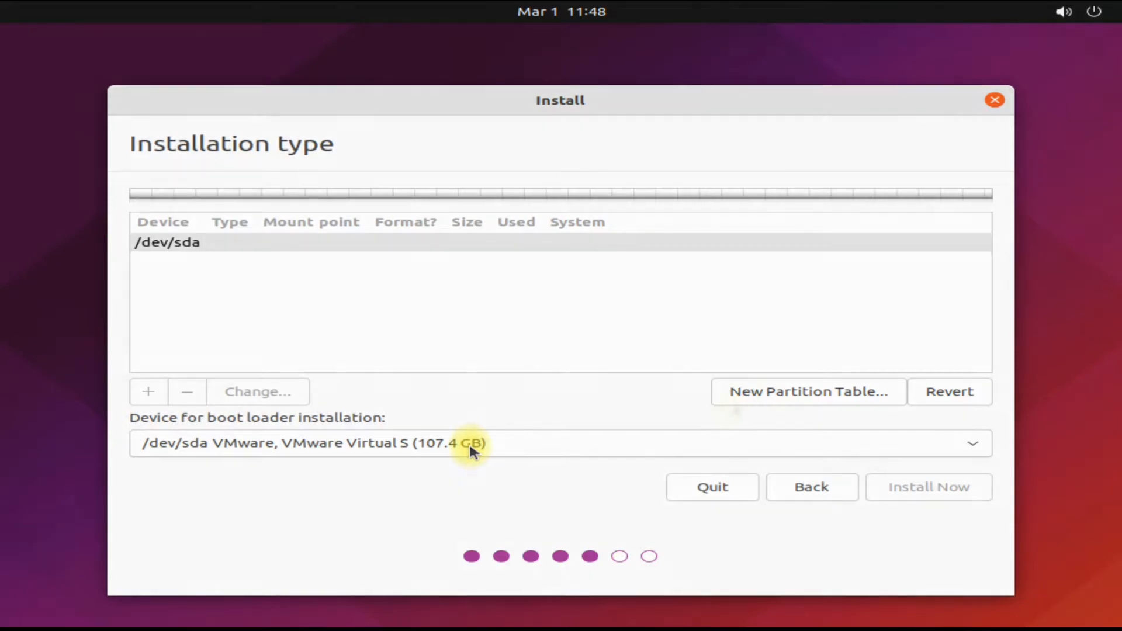
mouse_move(763, 399)
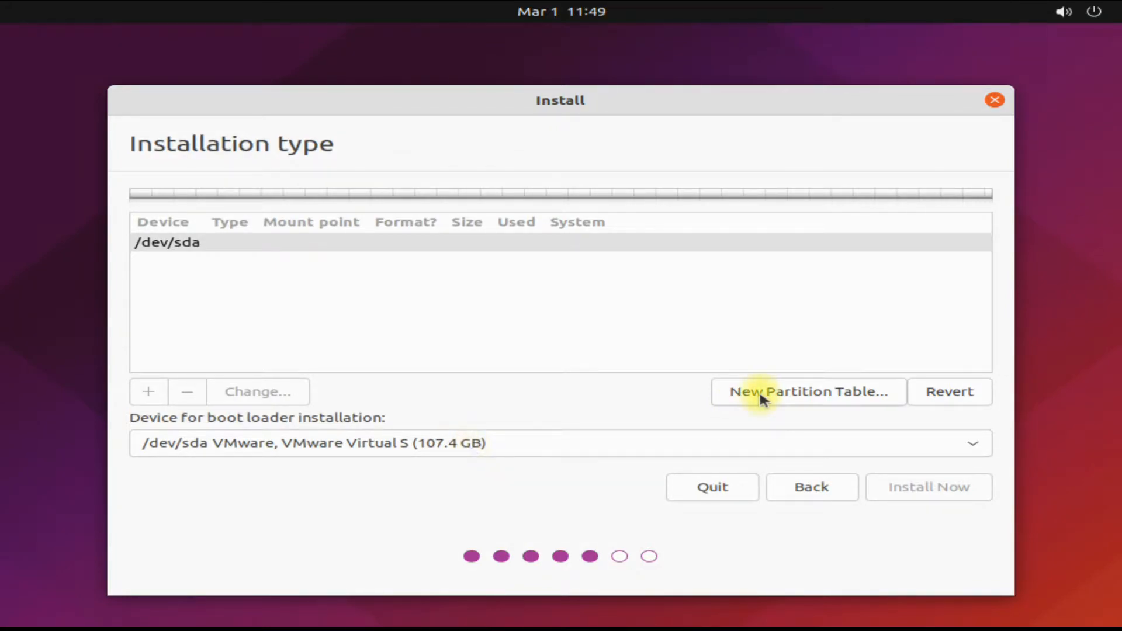
- Create a new empty partition table on /dev/sda, leaving 107374 MB free space
click(807, 391)
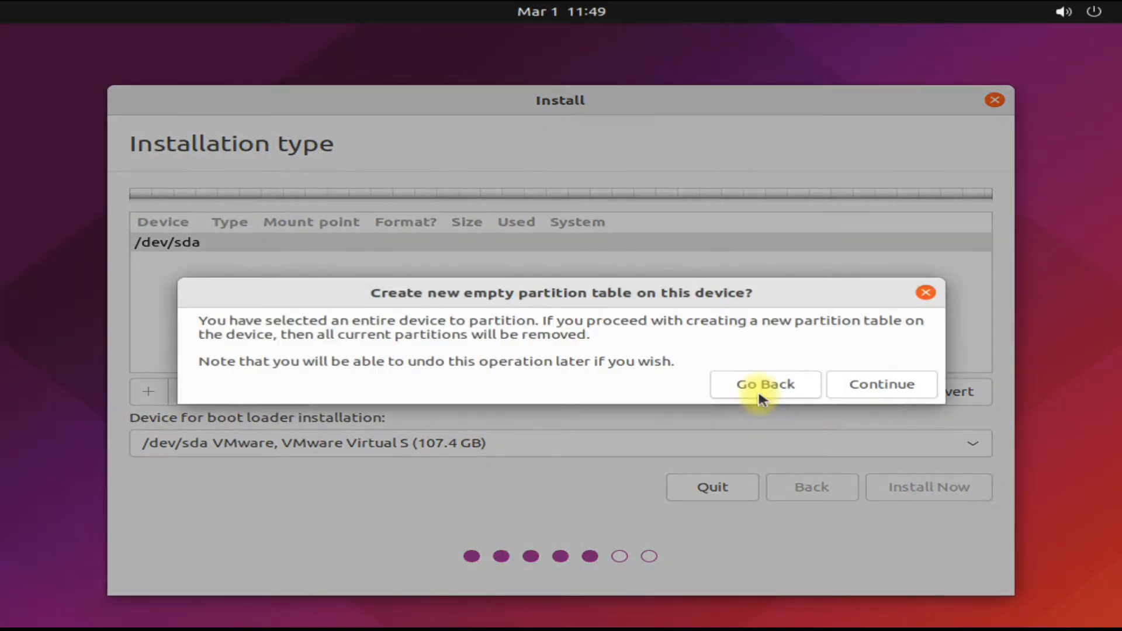
mouse_move(752, 397)
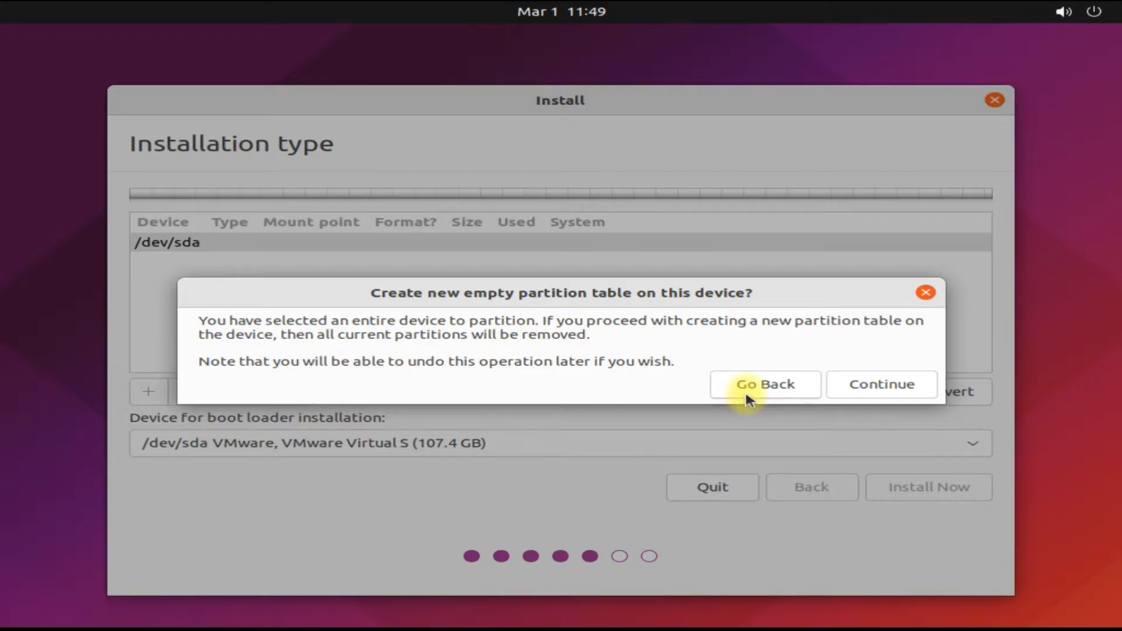
mouse_move(881, 384)
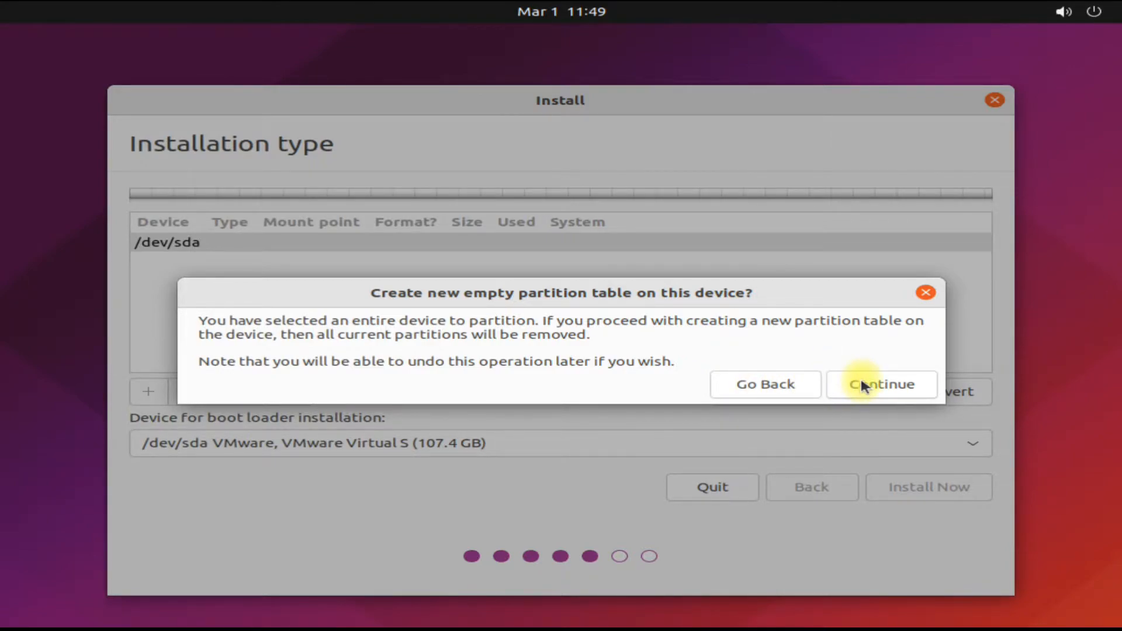
click(881, 385)
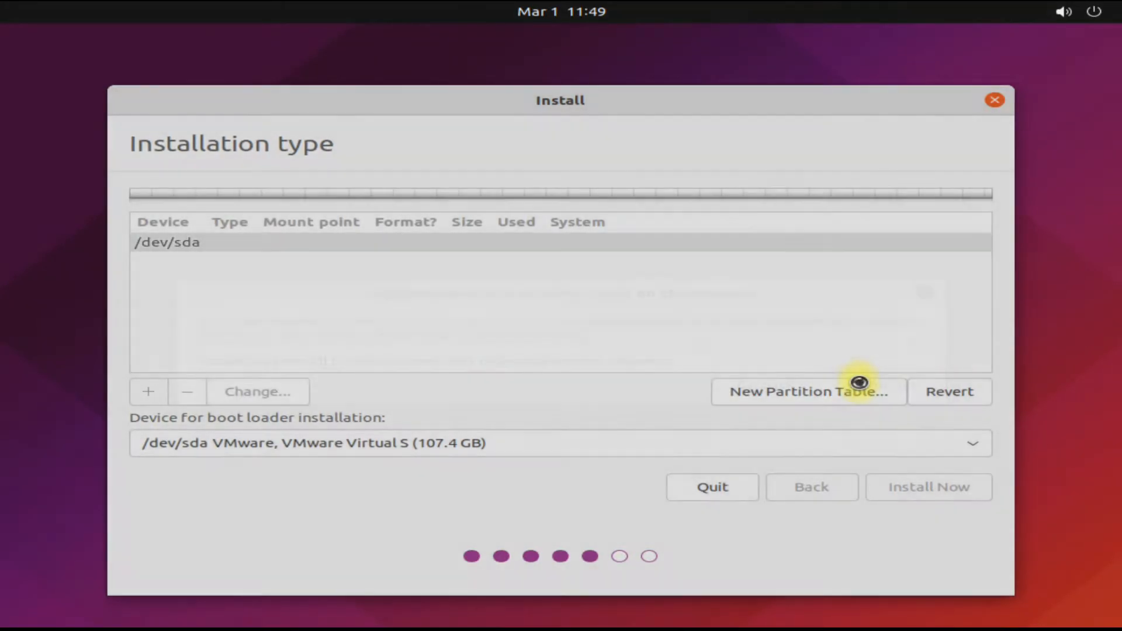
click(807, 392)
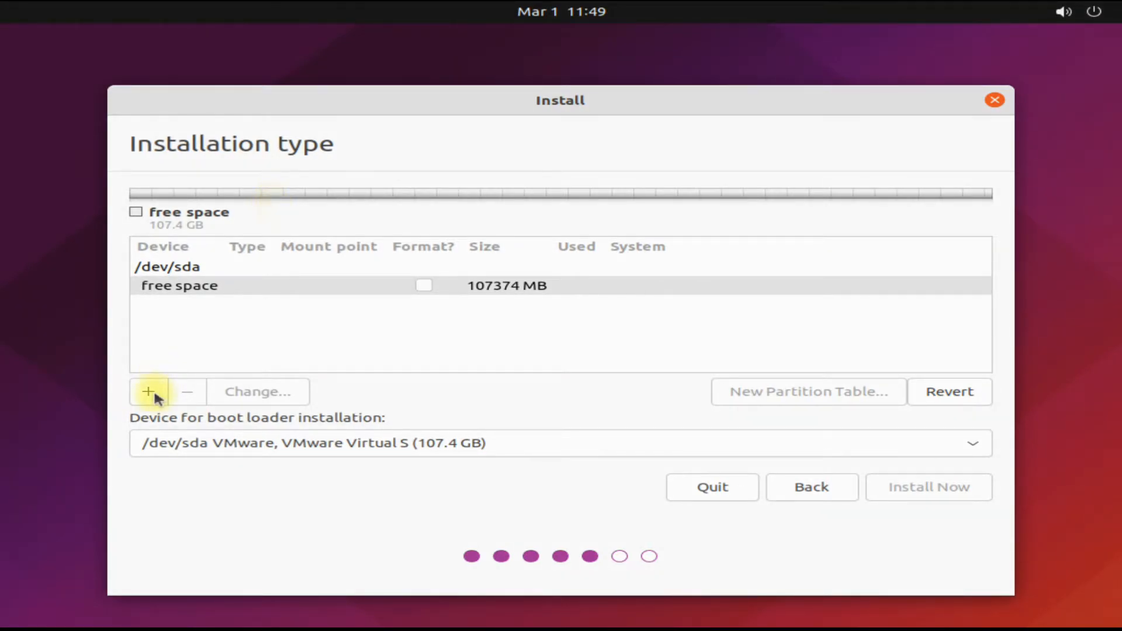
- Add a 512 MB primary EFI System Partition at the start of the free space
click(149, 392)
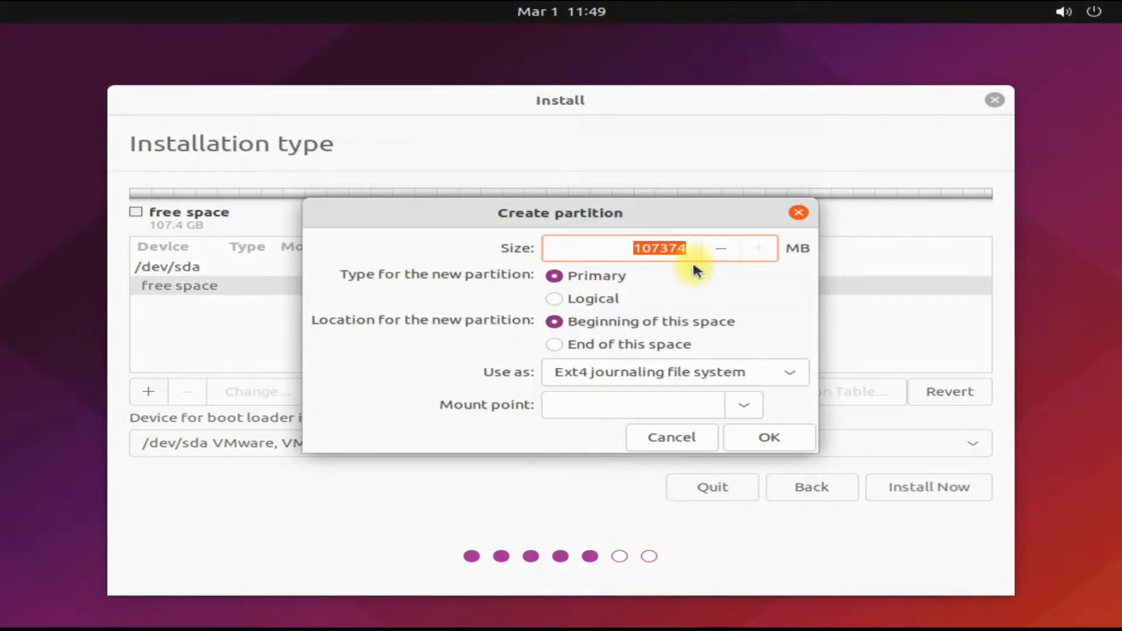
text(51)
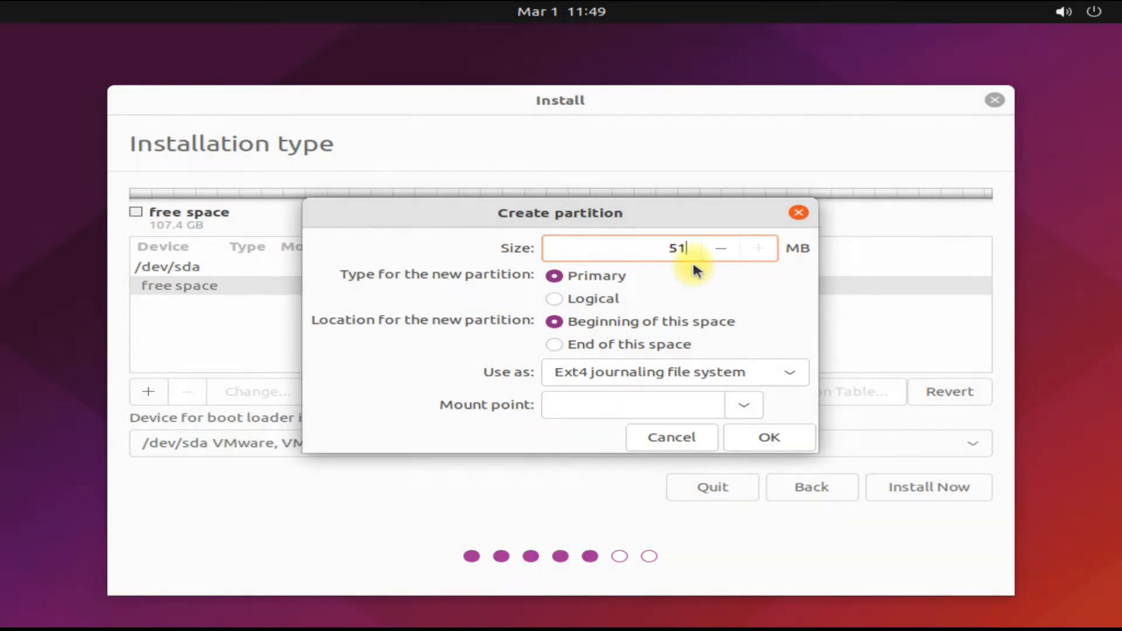
text(2)
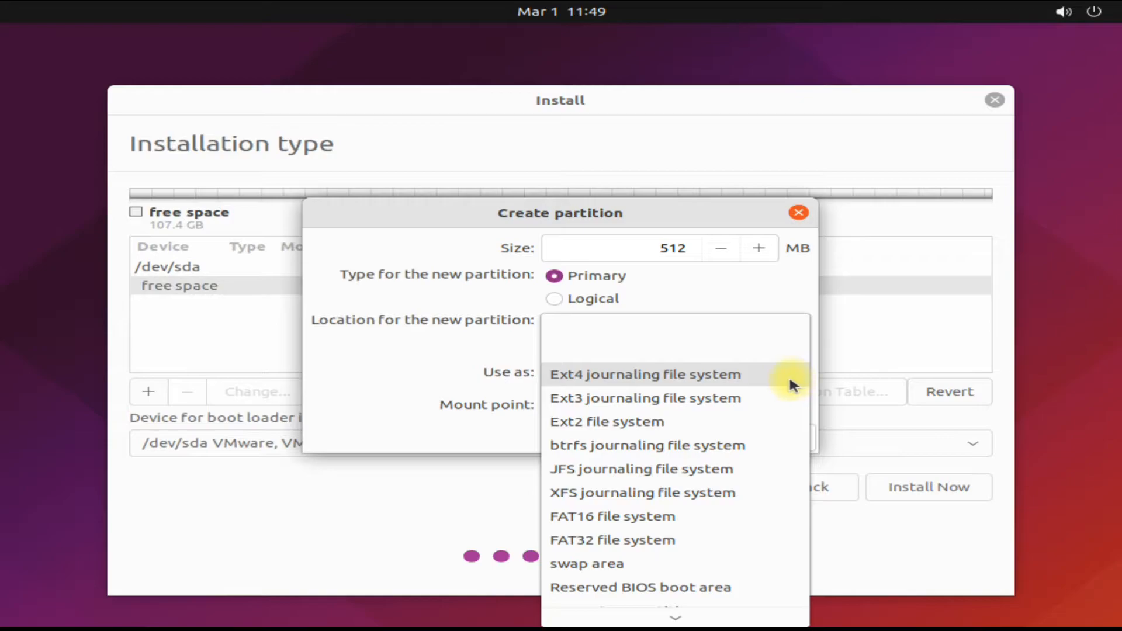
scroll(down, 3)
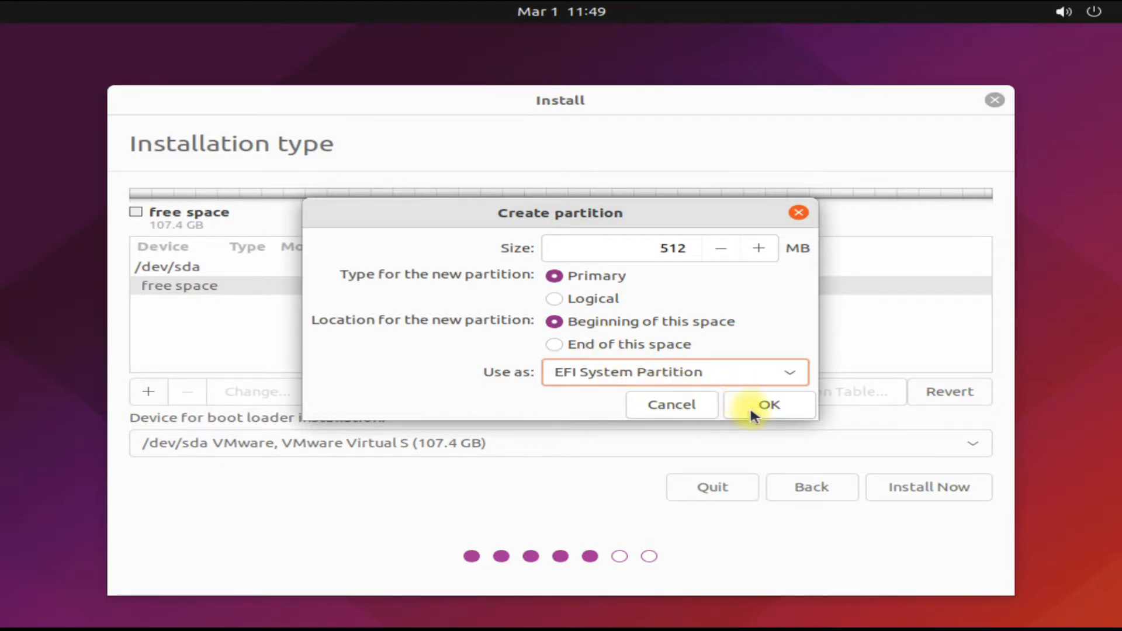
click(769, 404)
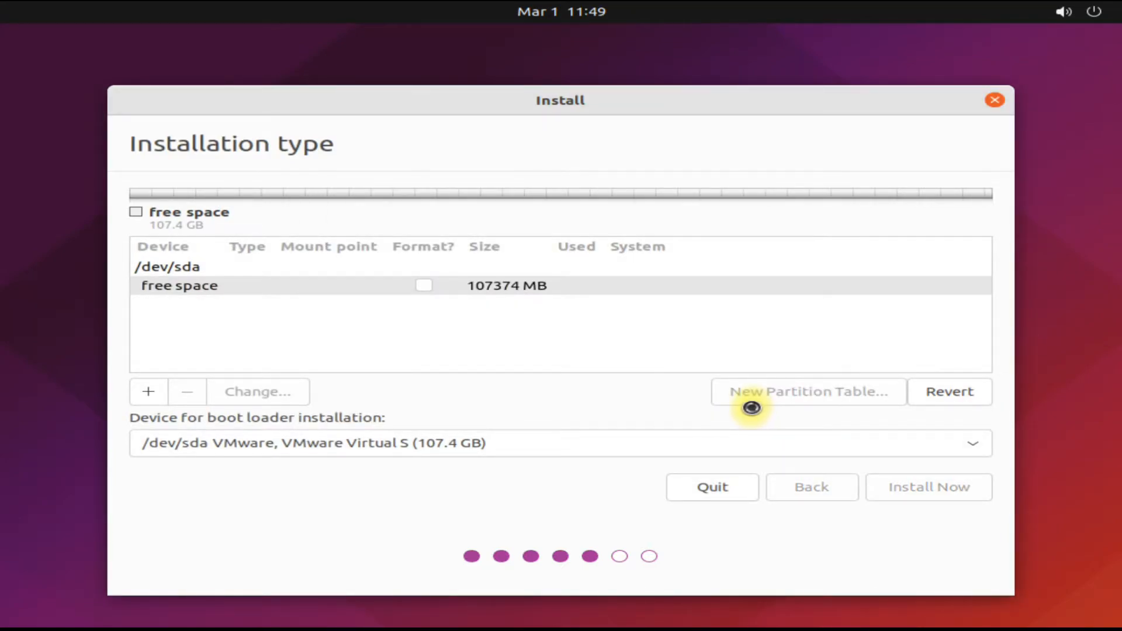
click(148, 391)
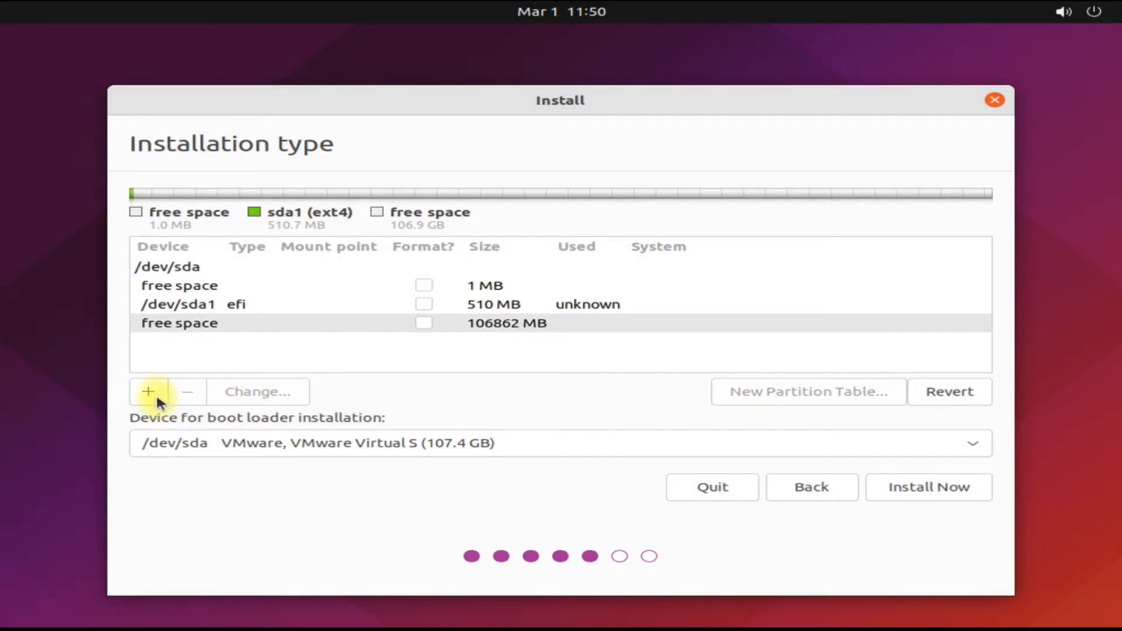
- Add a 45000 MB ext4 partition mounted at / in the remaining free space
click(148, 391)
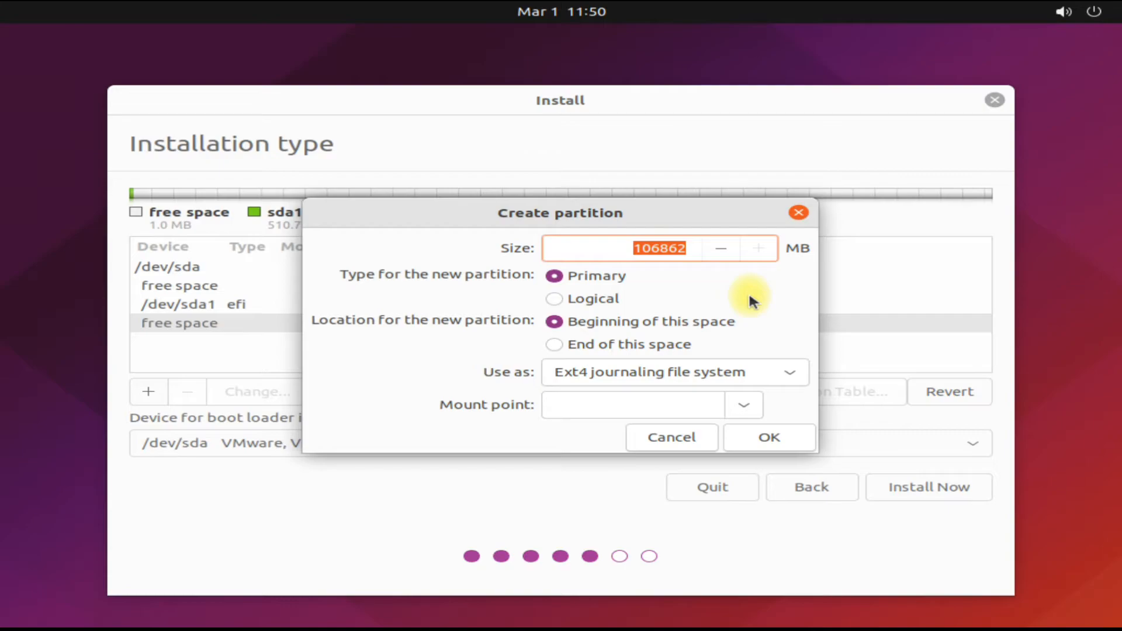
text(4500)
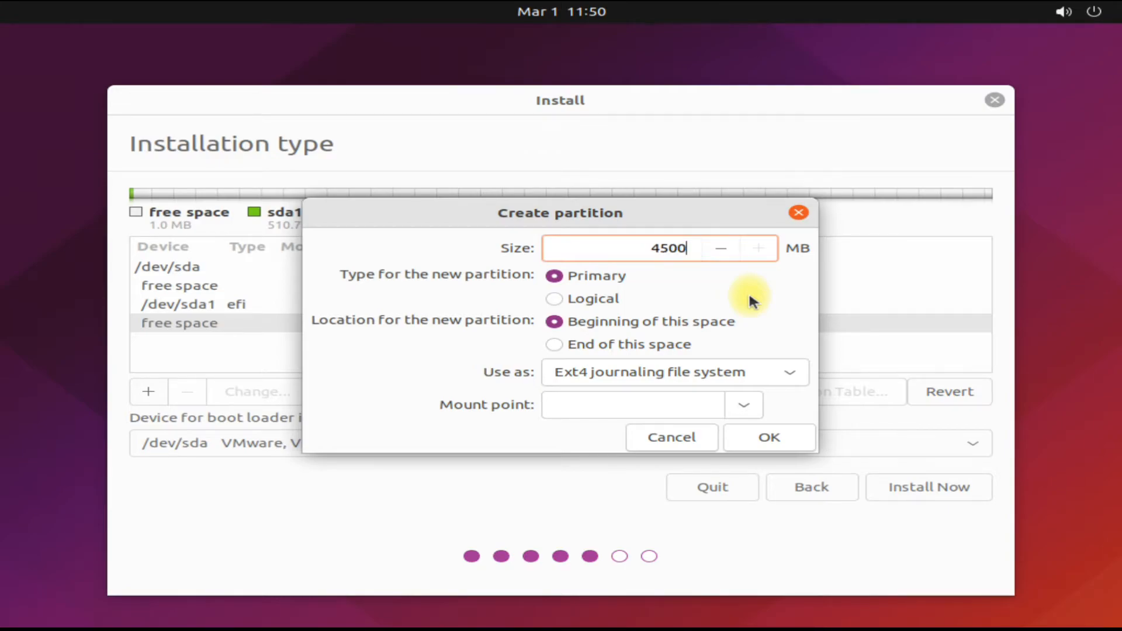
text(0)
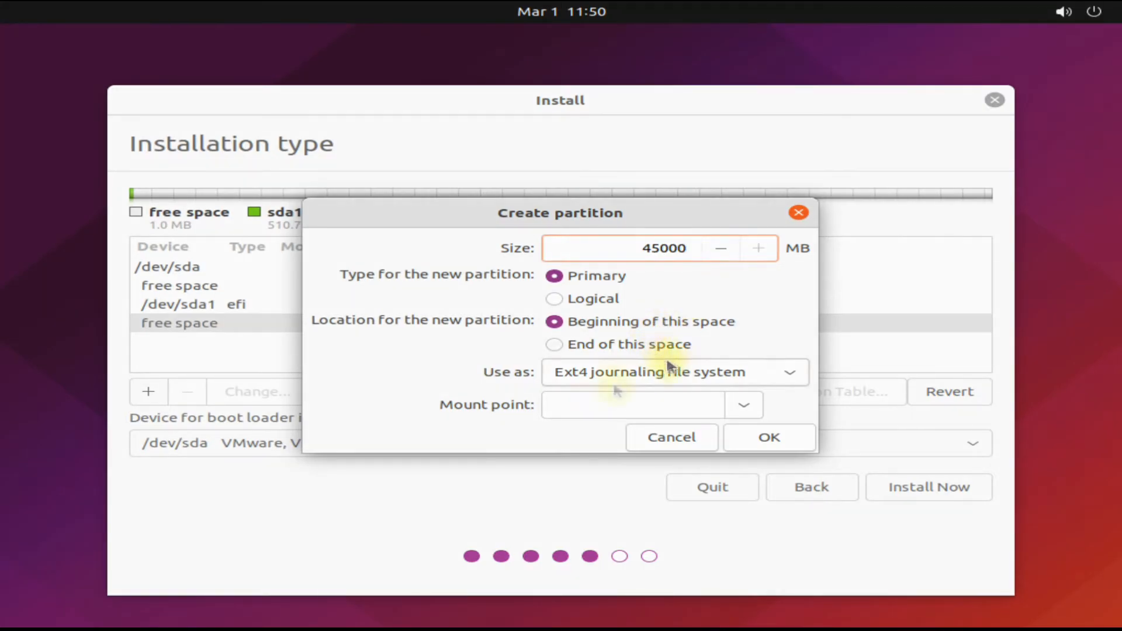
click(743, 404)
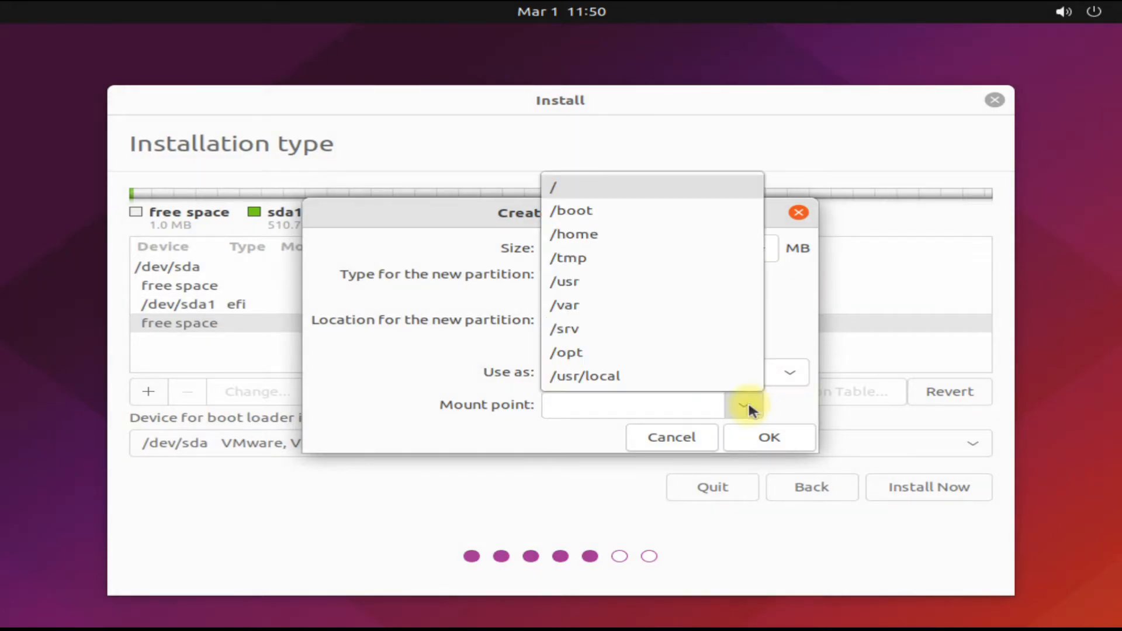
mouse_move(579, 282)
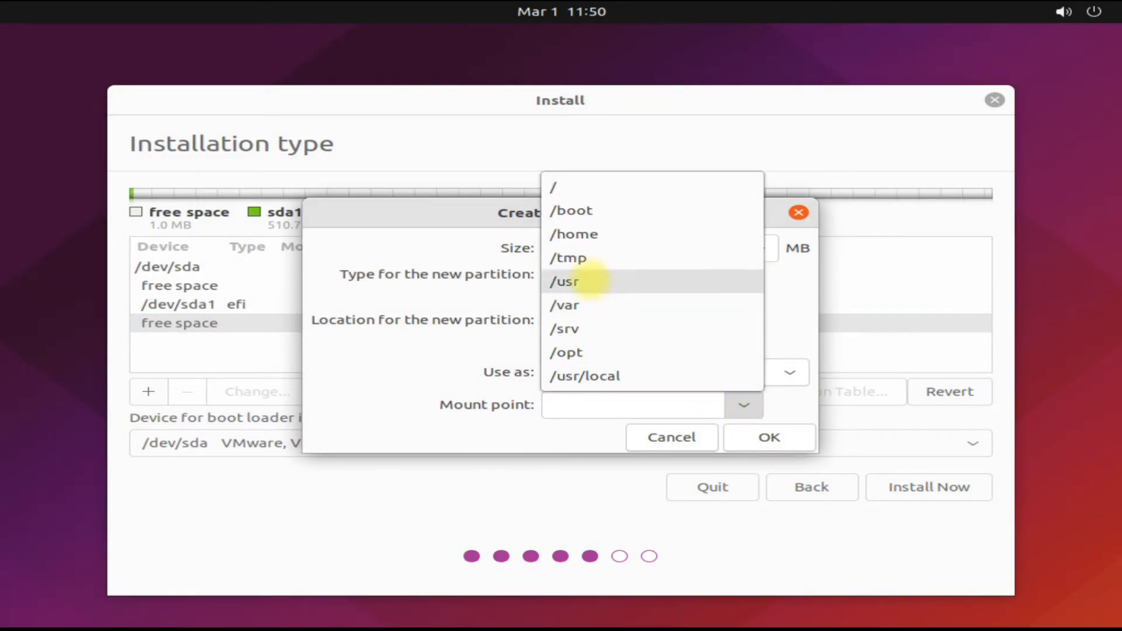
click(554, 187)
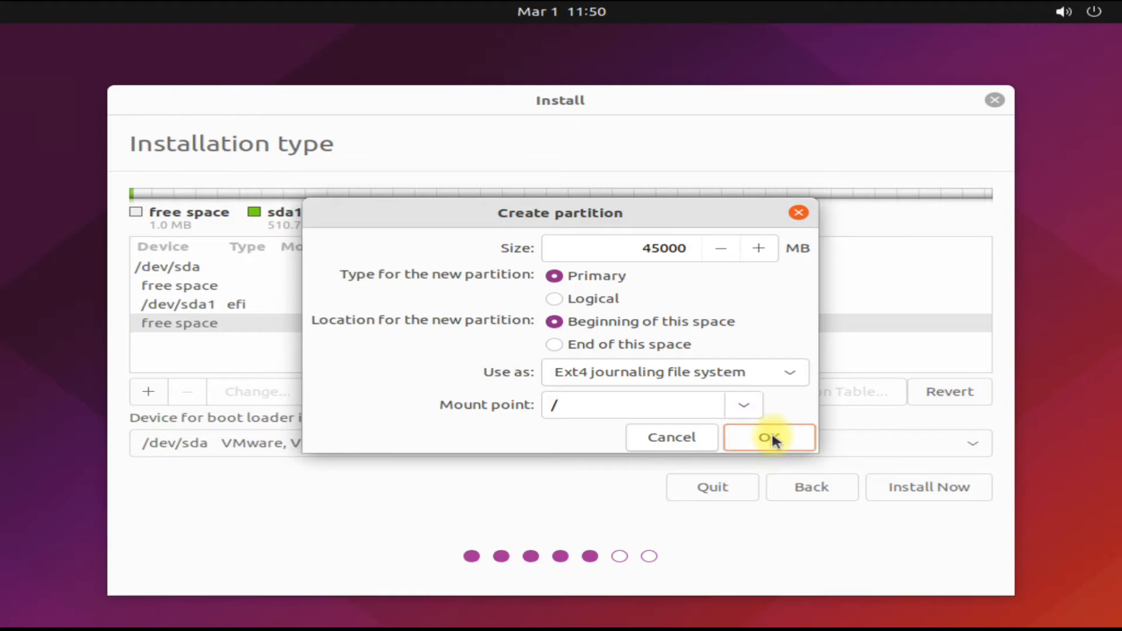
click(769, 437)
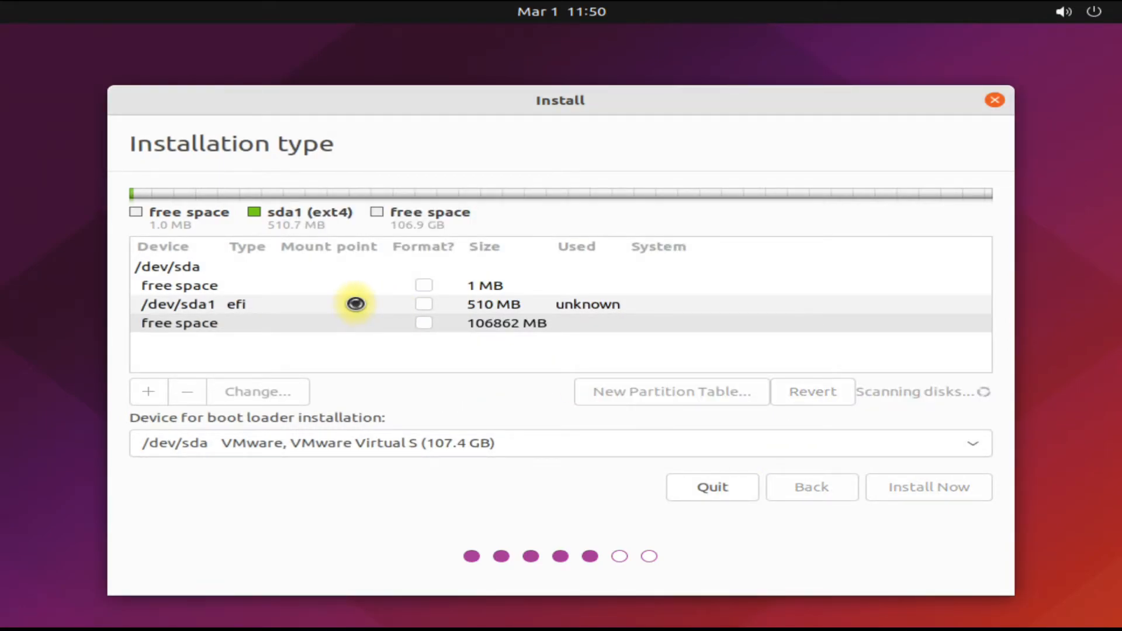
click(149, 391)
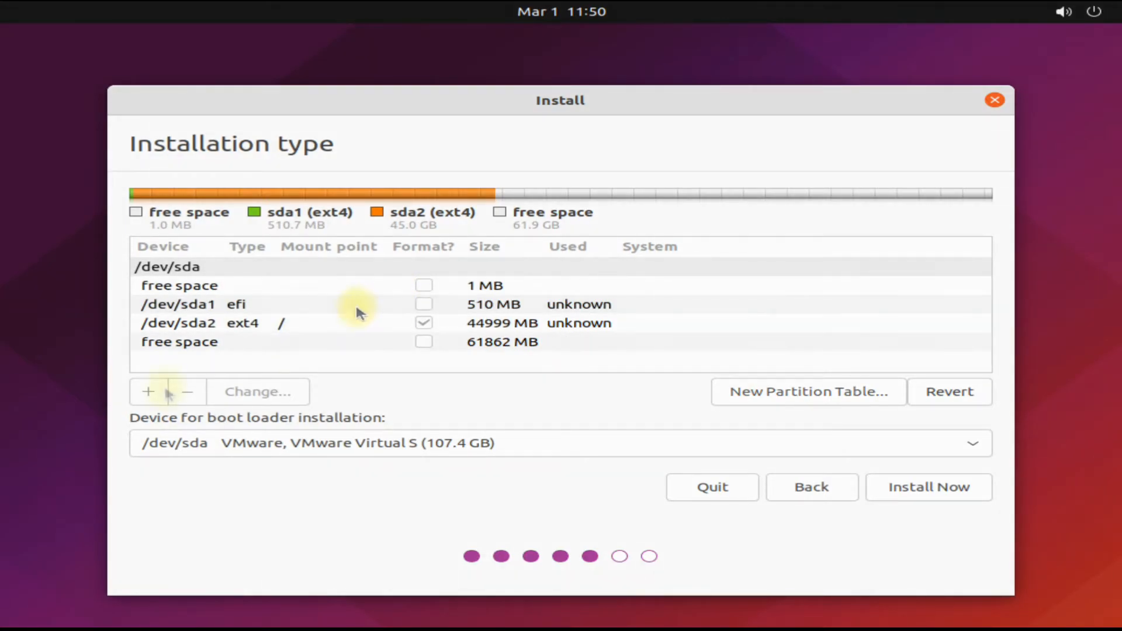
- Add a 61861 MB ext4 partition mounted at /home using the remaining space
click(148, 392)
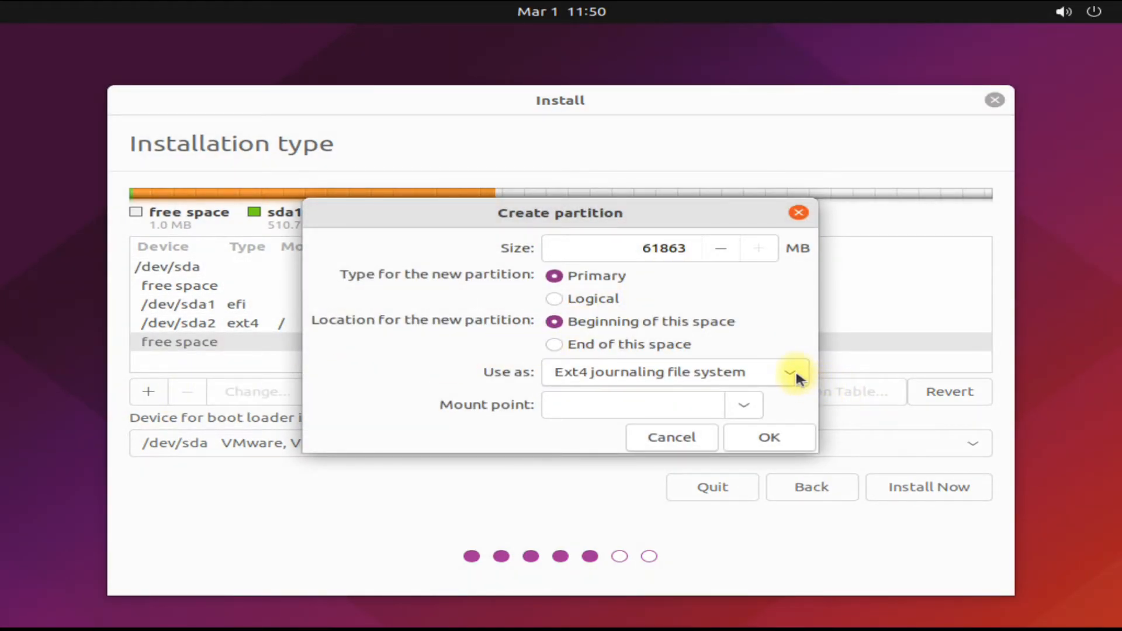
click(743, 404)
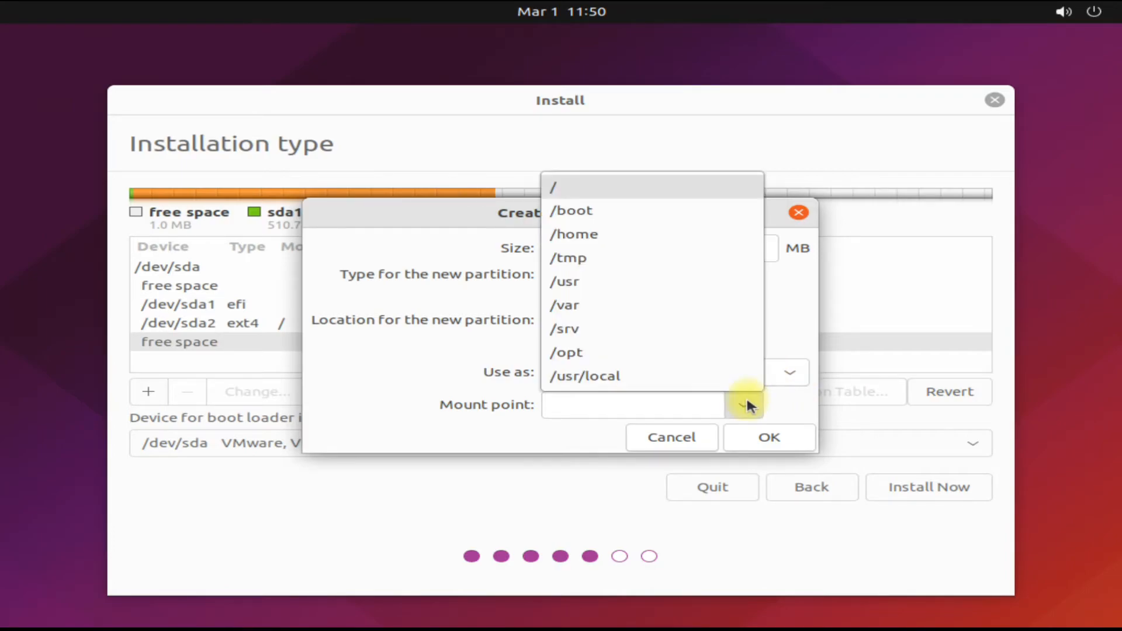
click(573, 234)
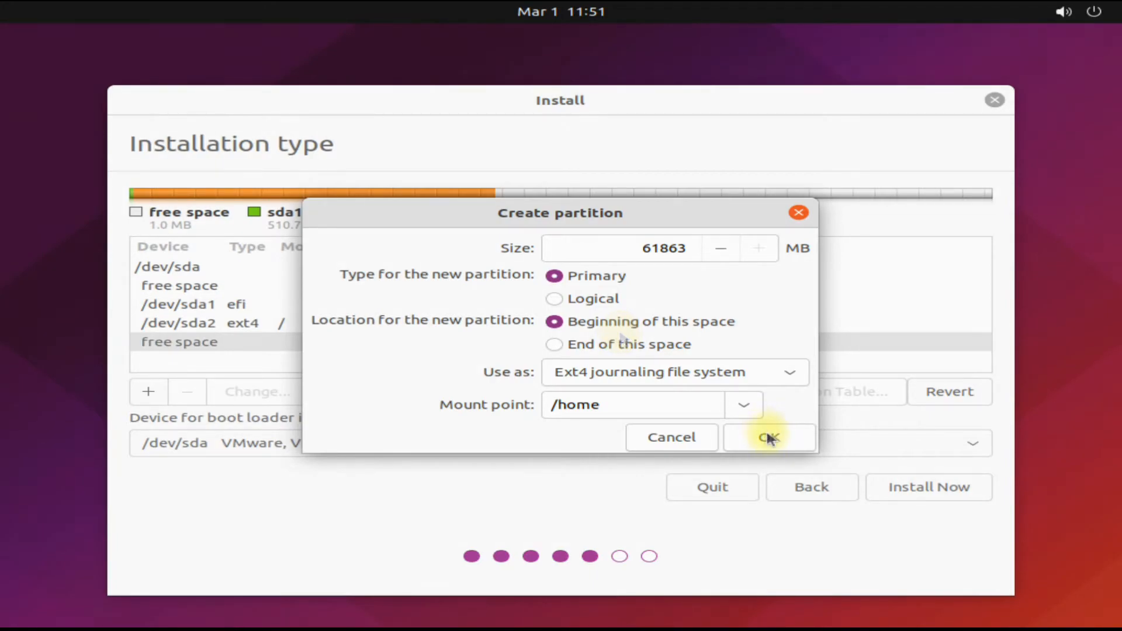
click(769, 437)
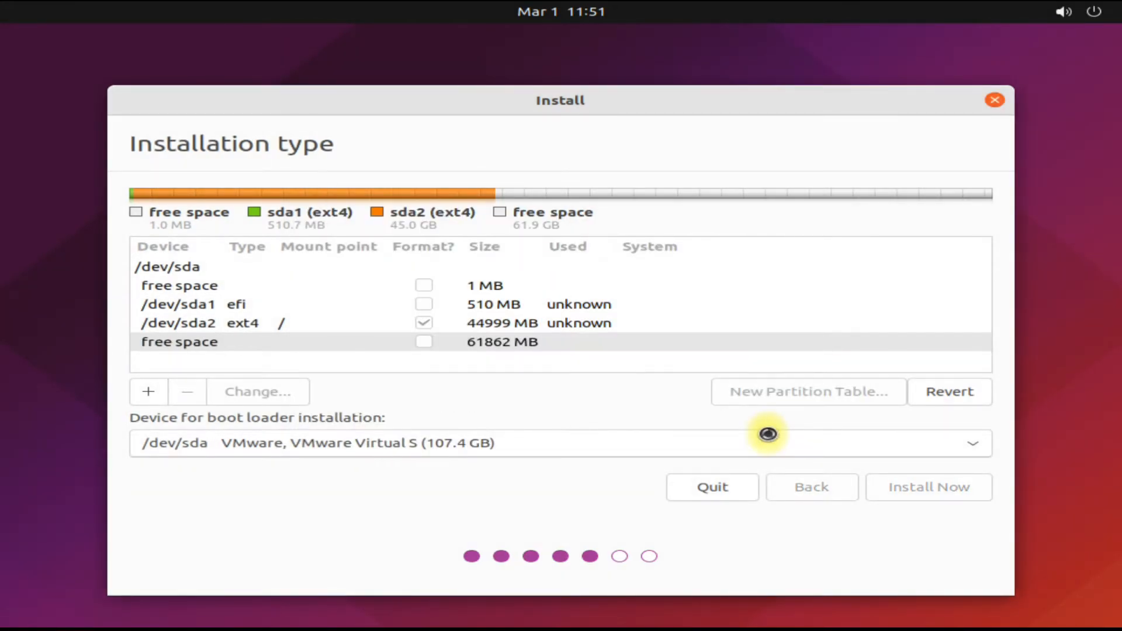
click(949, 391)
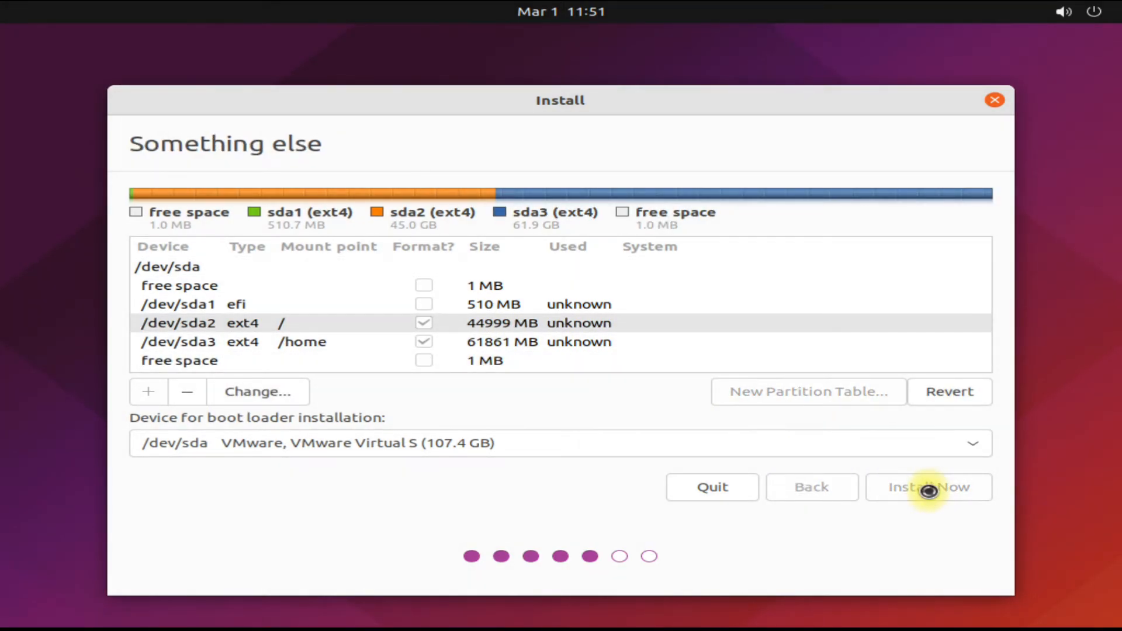
- Install now, write the partition changes to disk and accept New York as the location
click(928, 486)
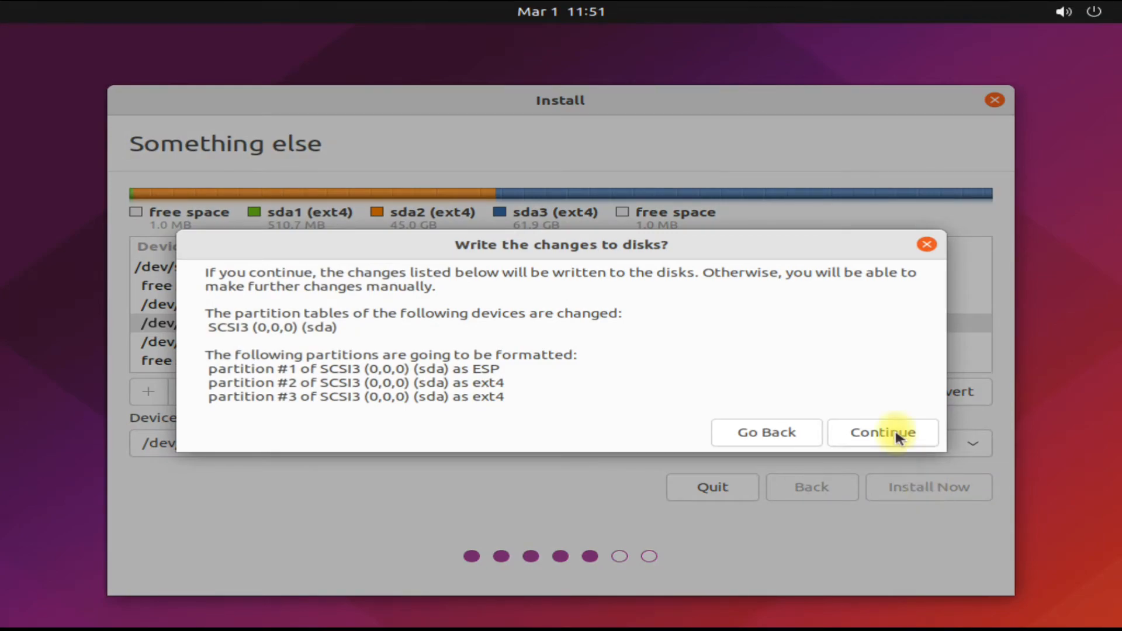
click(883, 432)
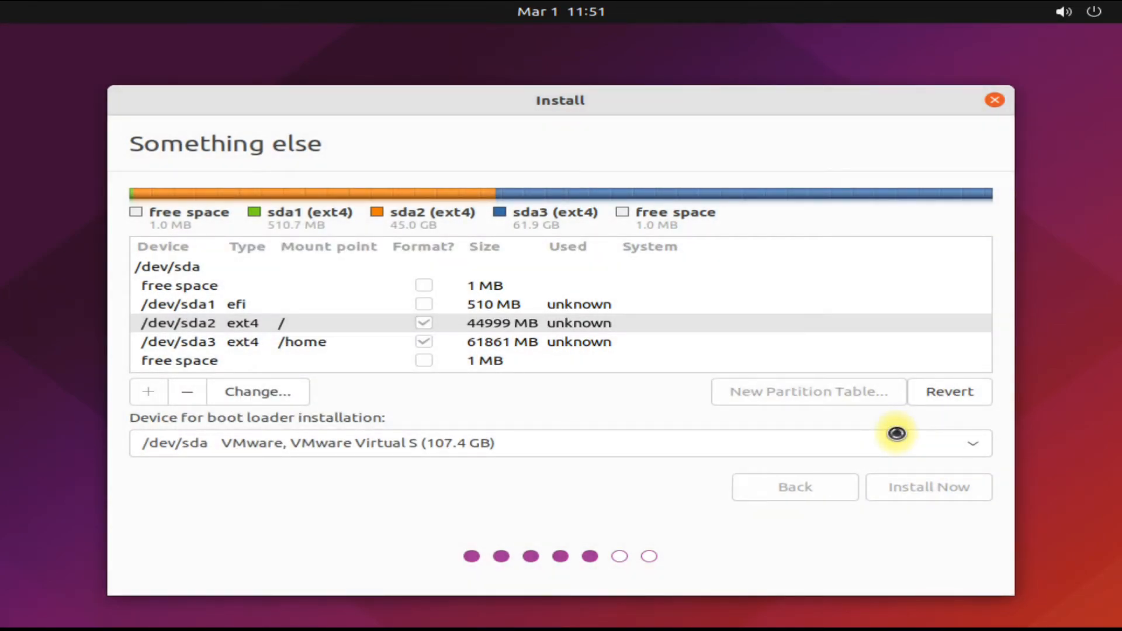
click(926, 486)
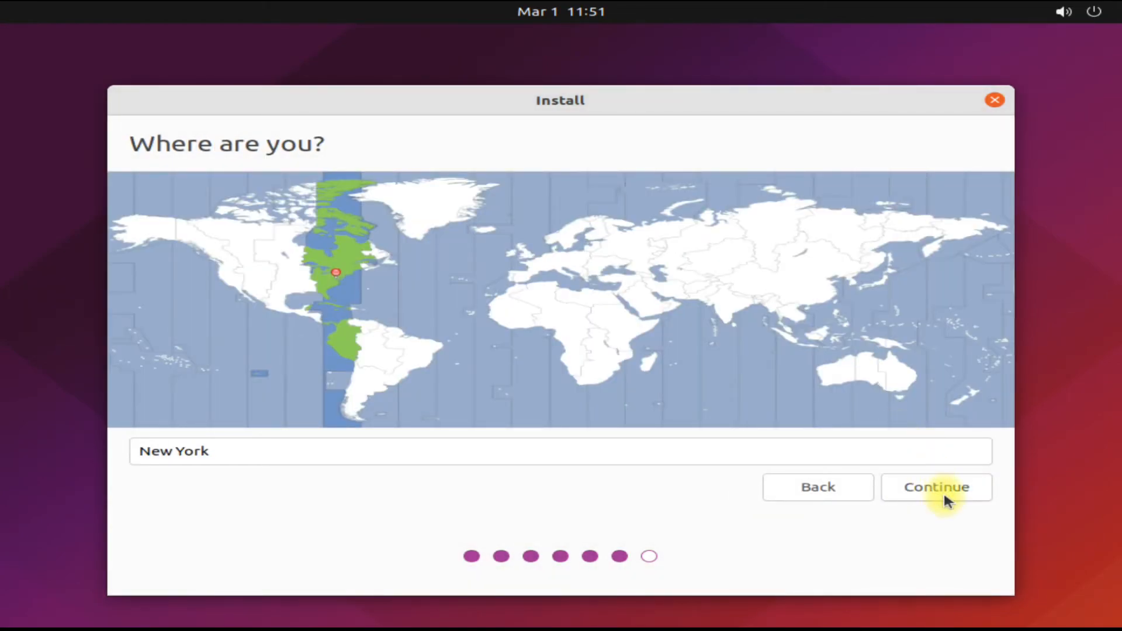
click(936, 486)
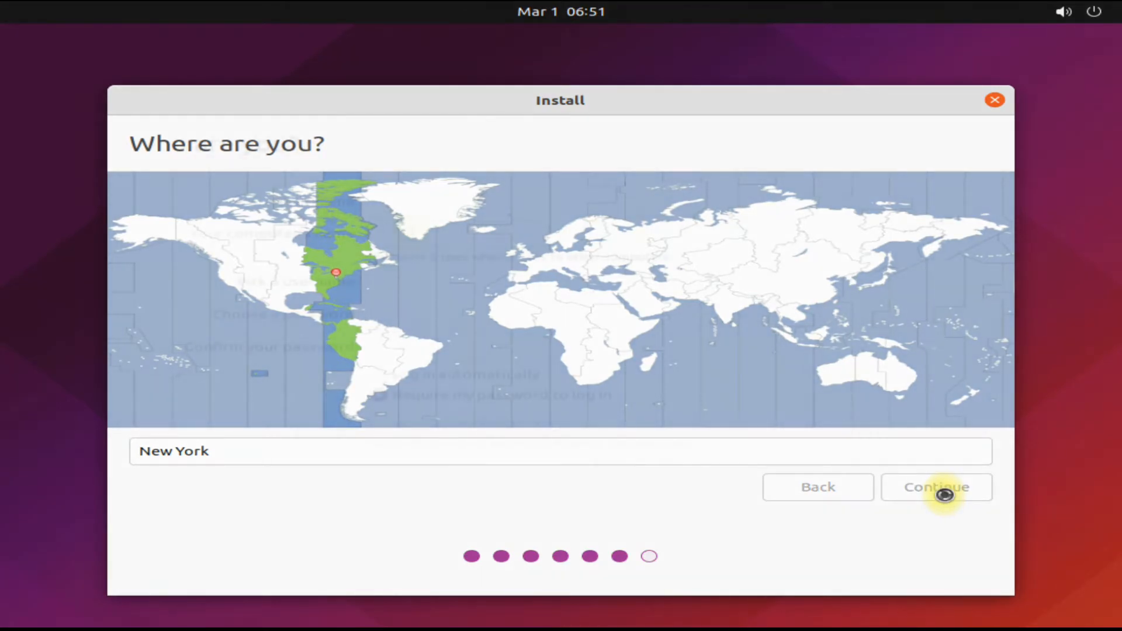
- Fill in the account with computer name Impish-22, username and confirmed password, then begin installing
click(936, 486)
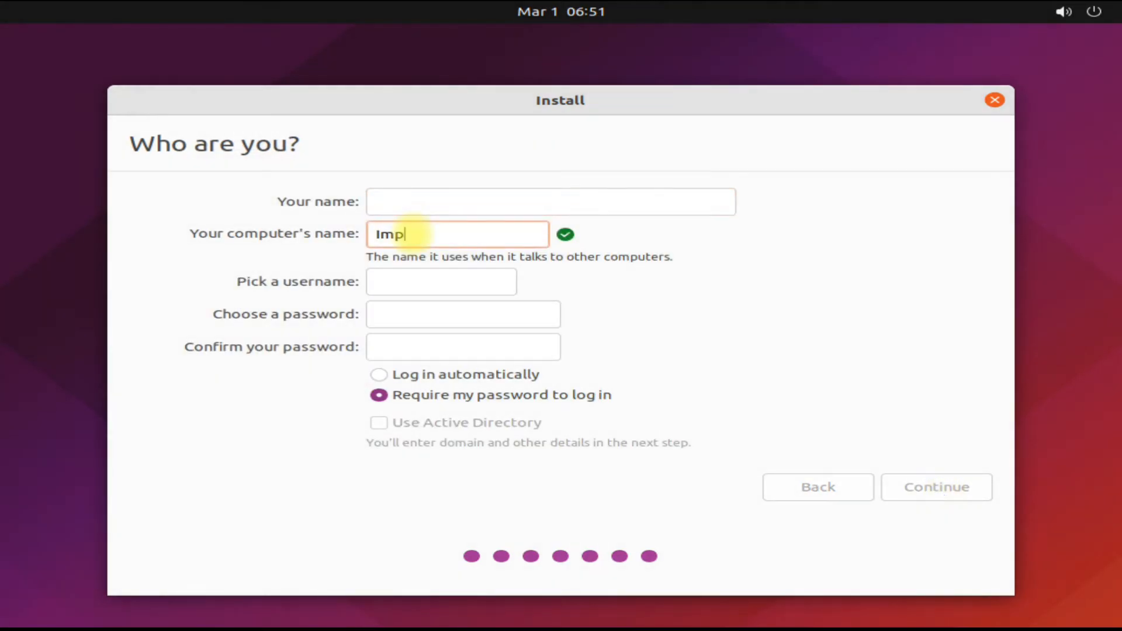
text(ish-22)
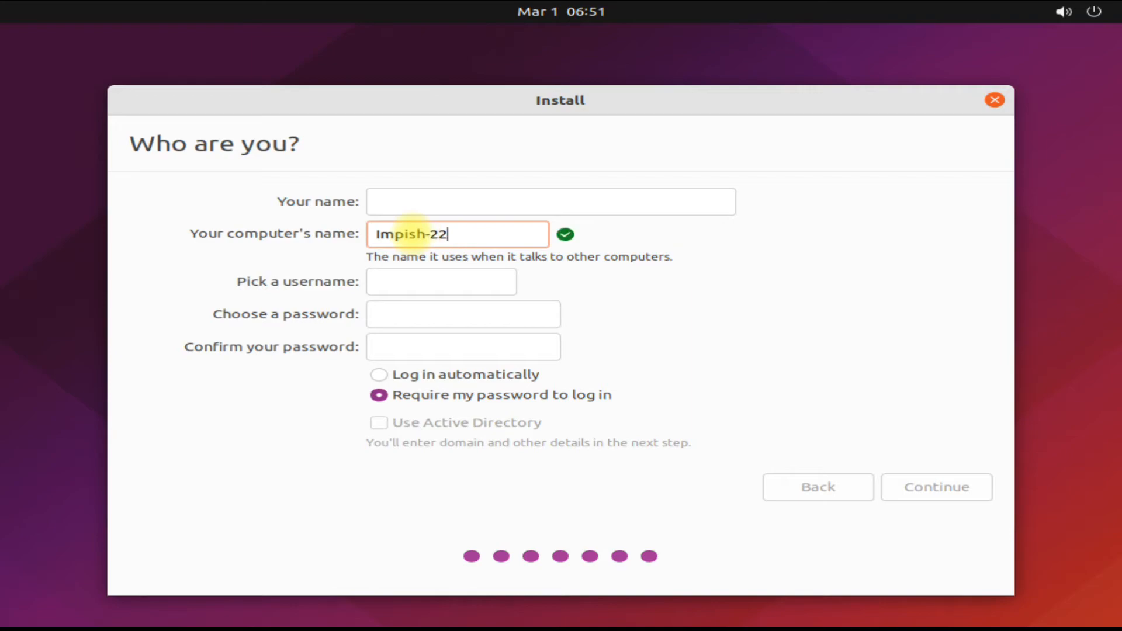
text(te)
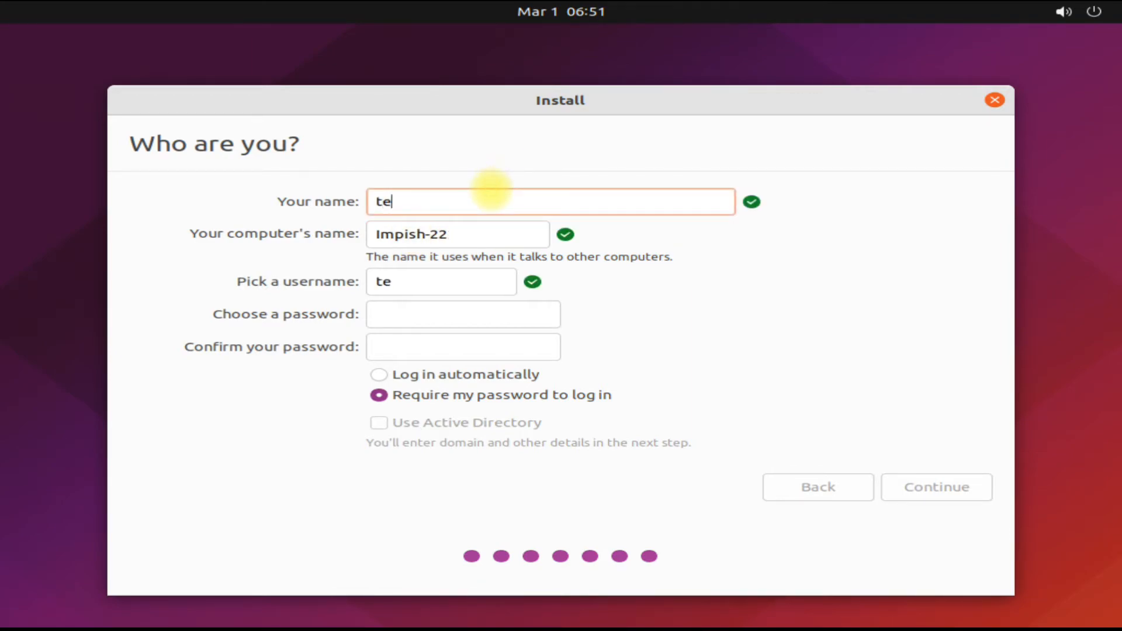
text(chsolutionz)
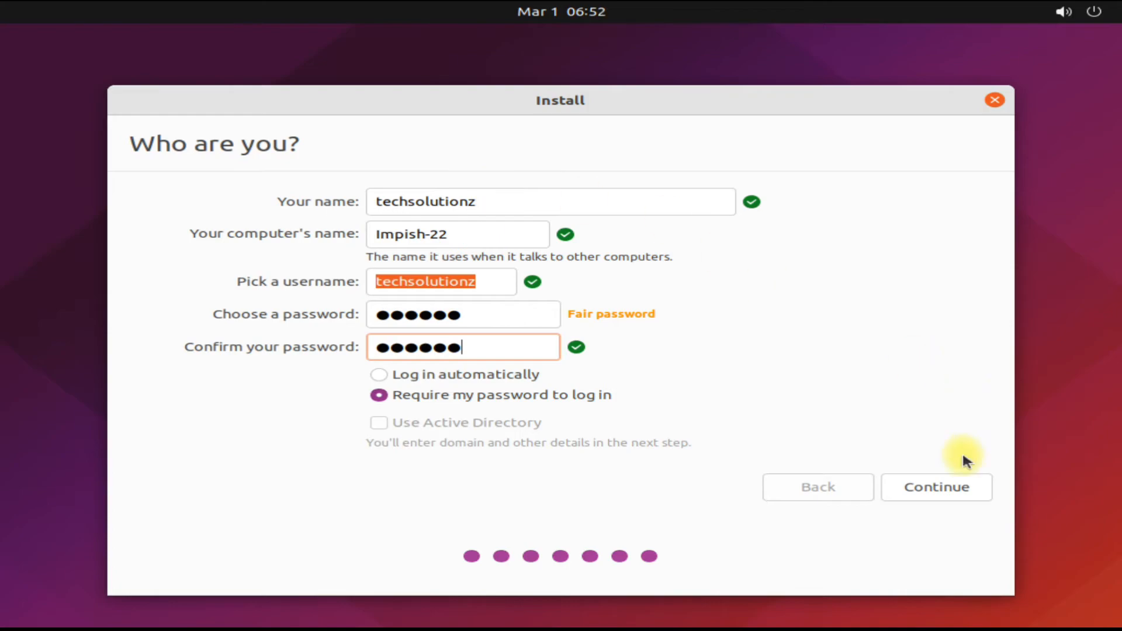
click(935, 486)
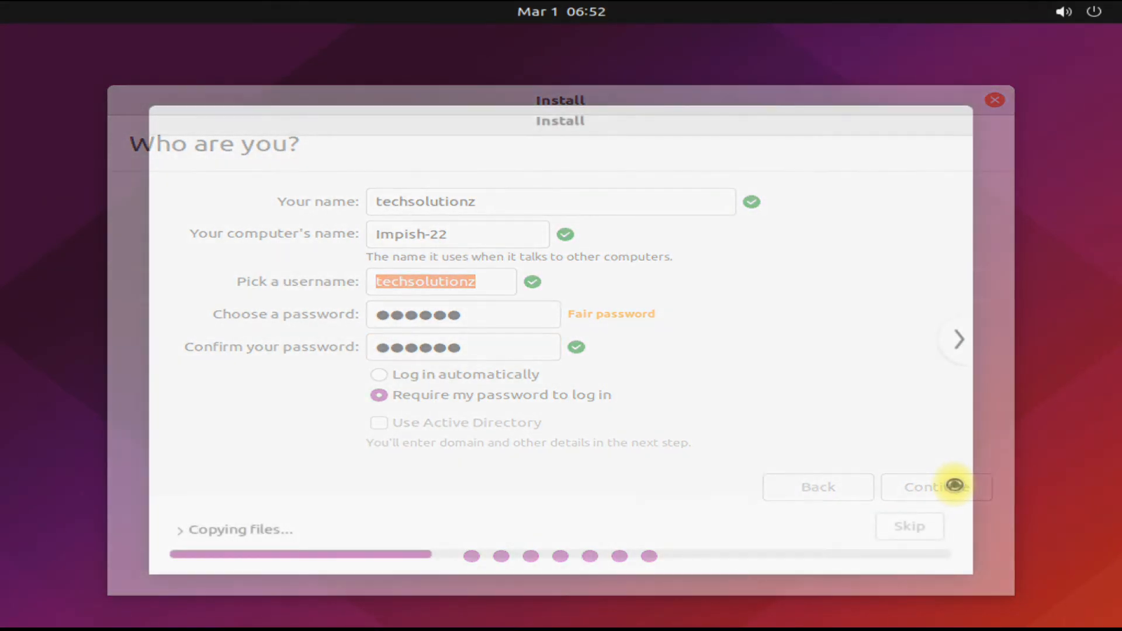
- Wait through the installer slideshow while files copy until Installation Complete appears
click(935, 486)
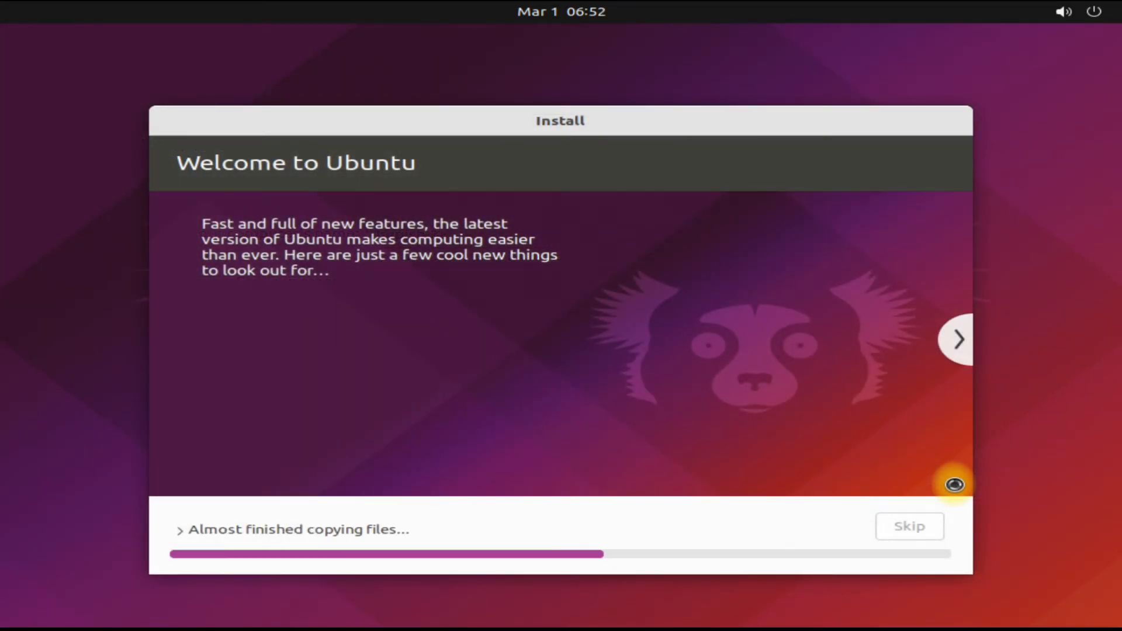
click(957, 339)
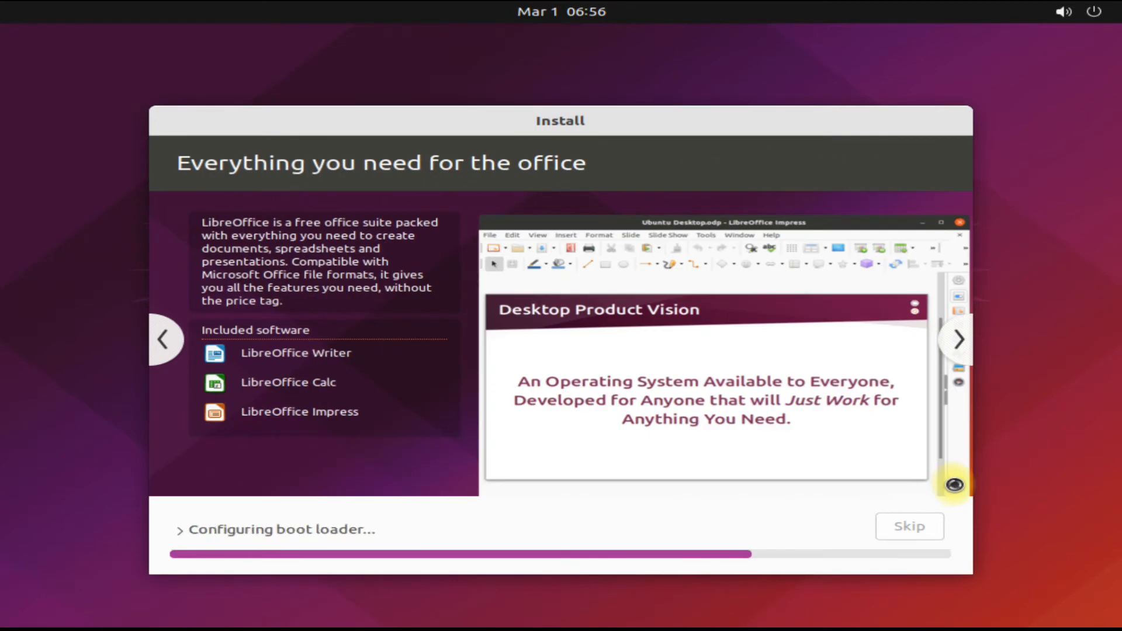
click(957, 339)
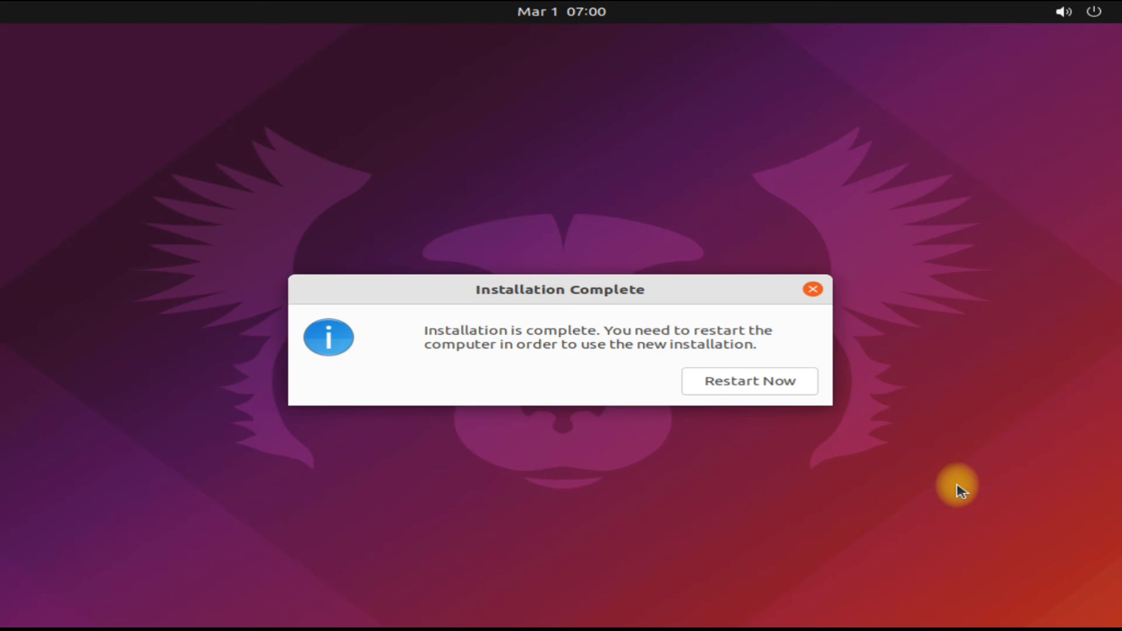
- Restart Now into the new system and log in with the account password
click(748, 381)
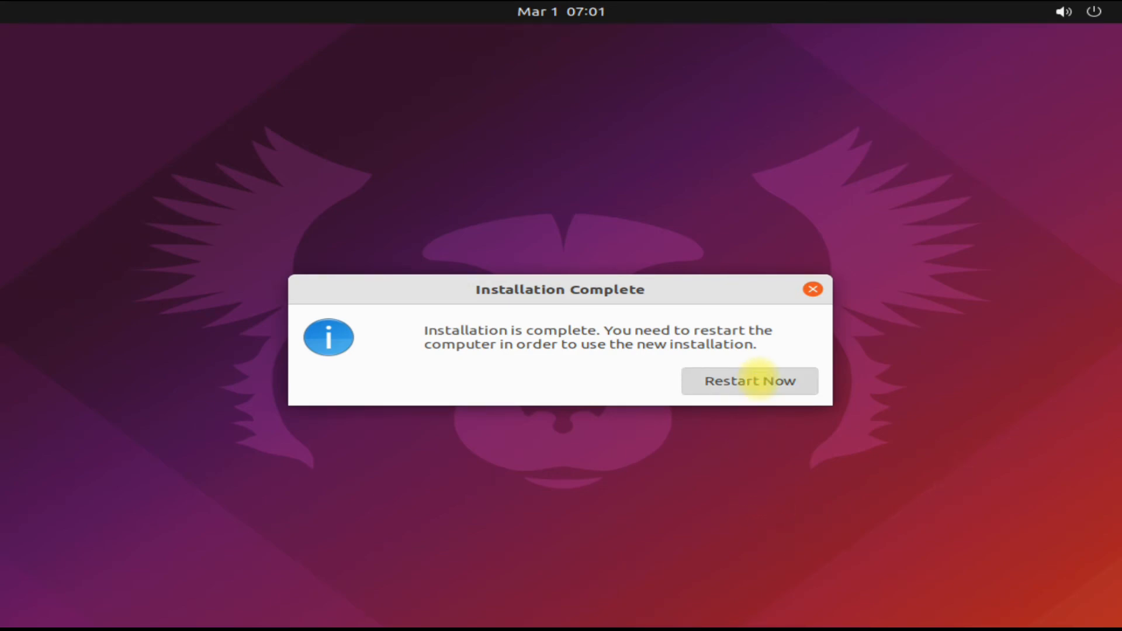
click(748, 381)
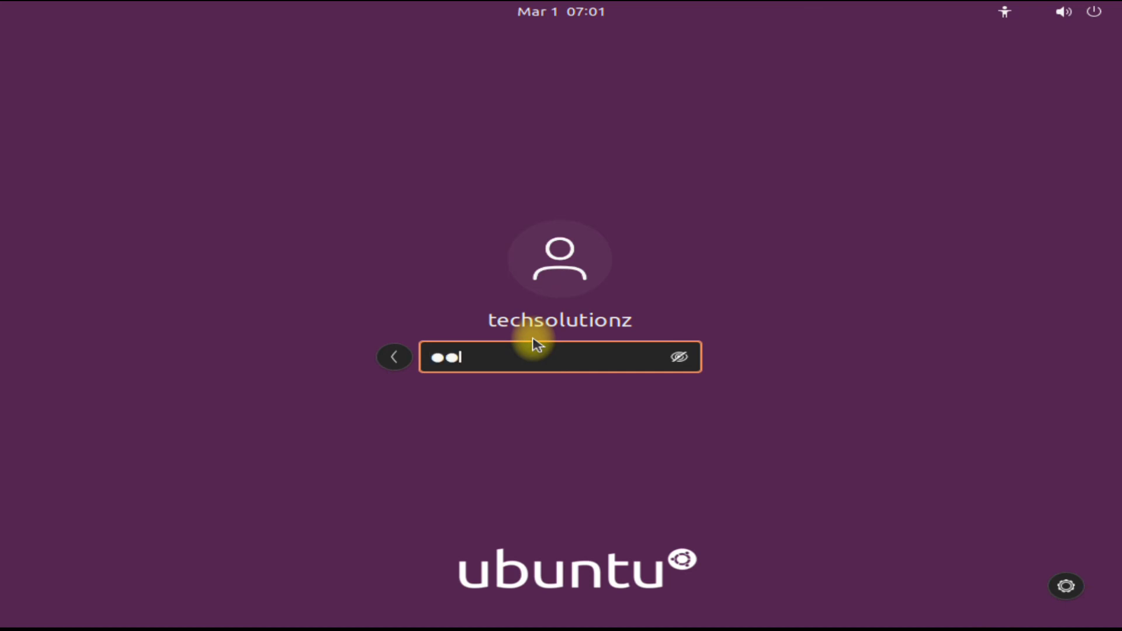
text(password)
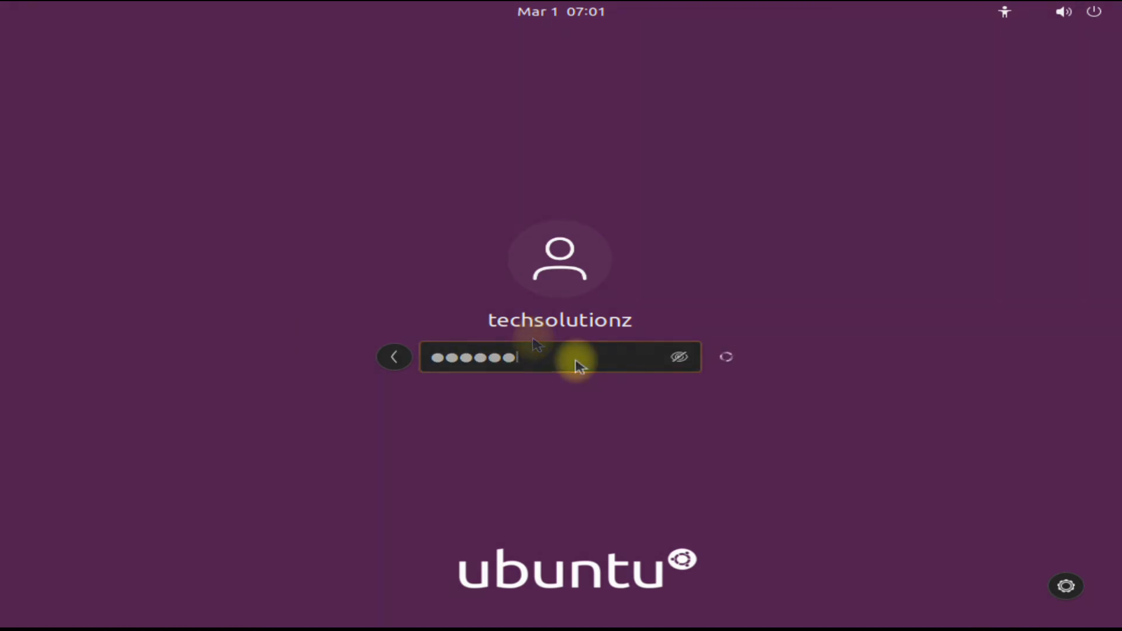
key(Return)
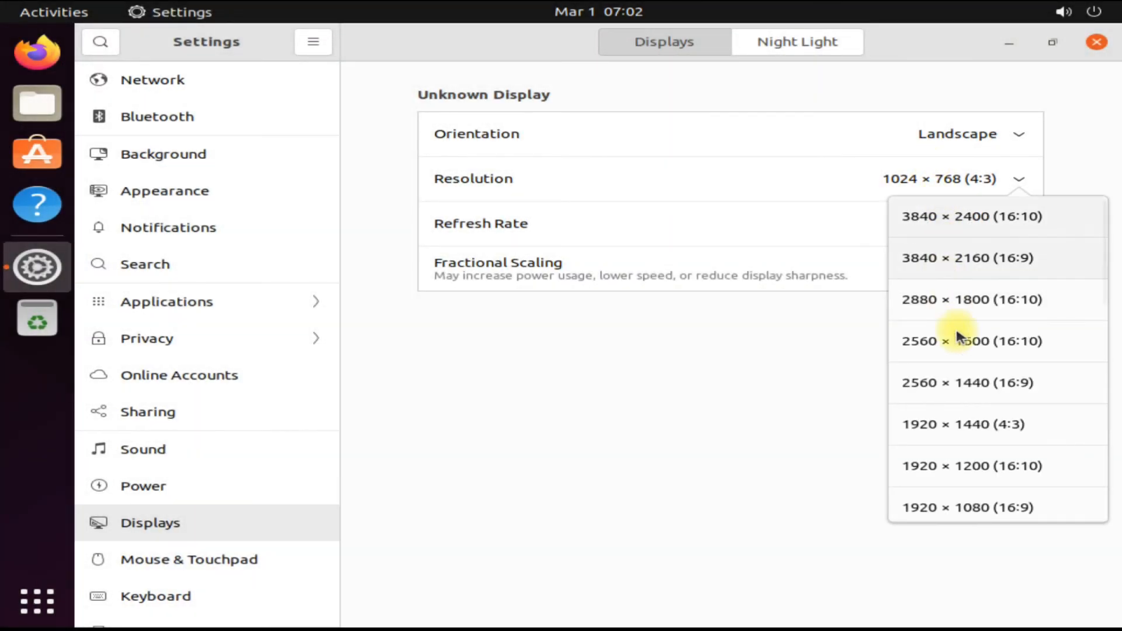
- Set the display resolution to 1920 × 1200 (16:10), apply it and keep the changes
click(971, 465)
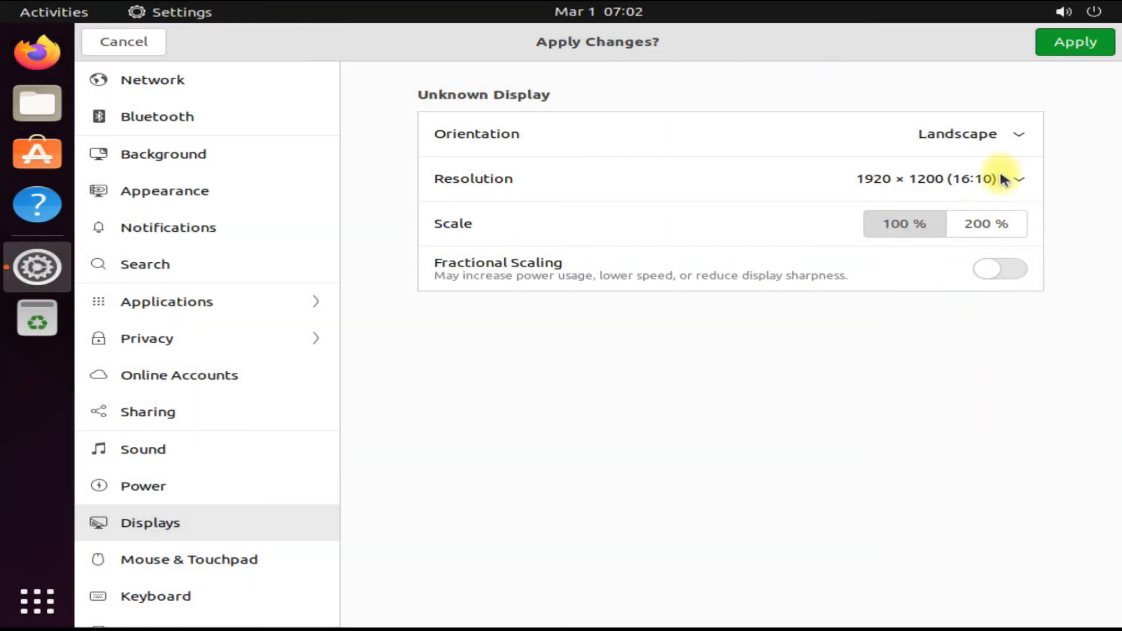
click(1019, 177)
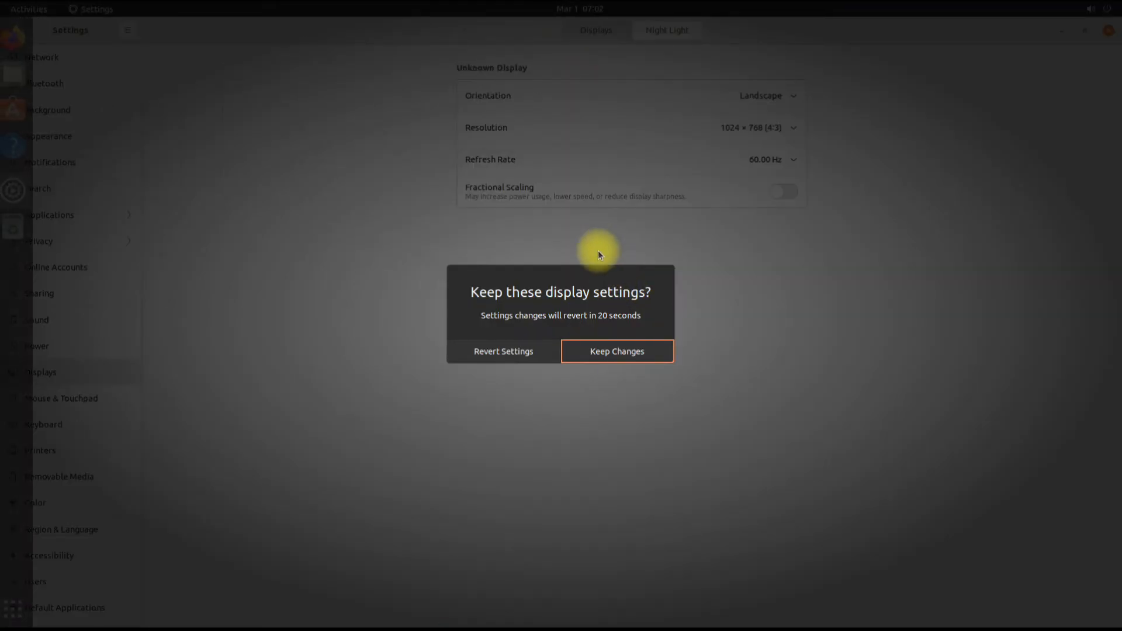
click(616, 351)
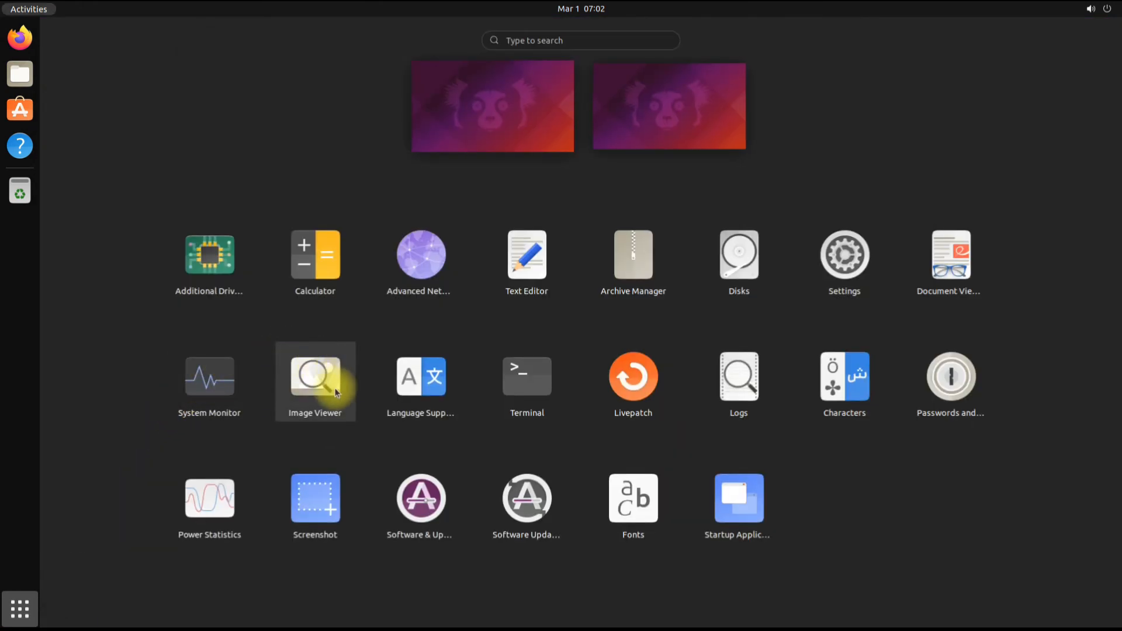
- Launch Disks to show the 107 GB disk's 511 MB FAT EFI, 45 GB and 62 GB Ext4 partitions
click(738, 254)
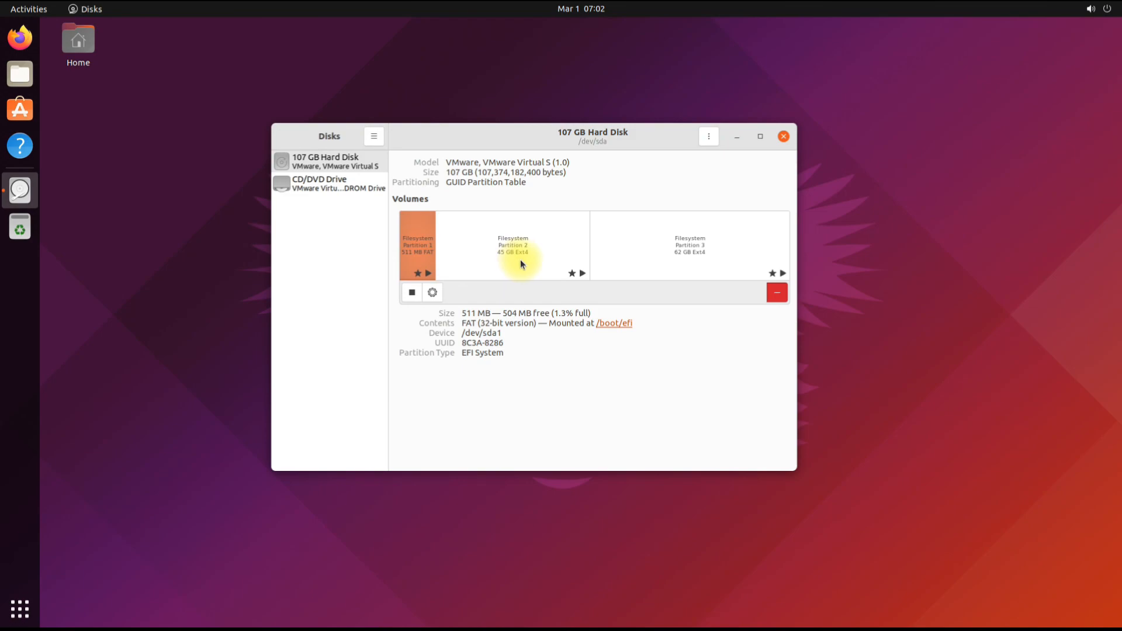
mouse_move(671, 251)
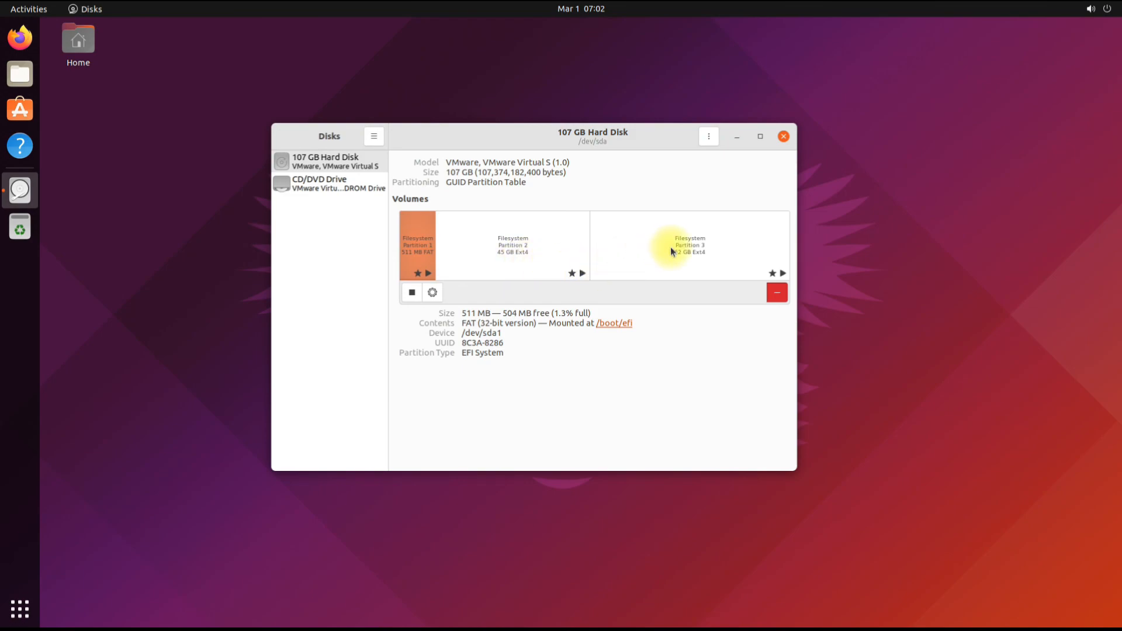